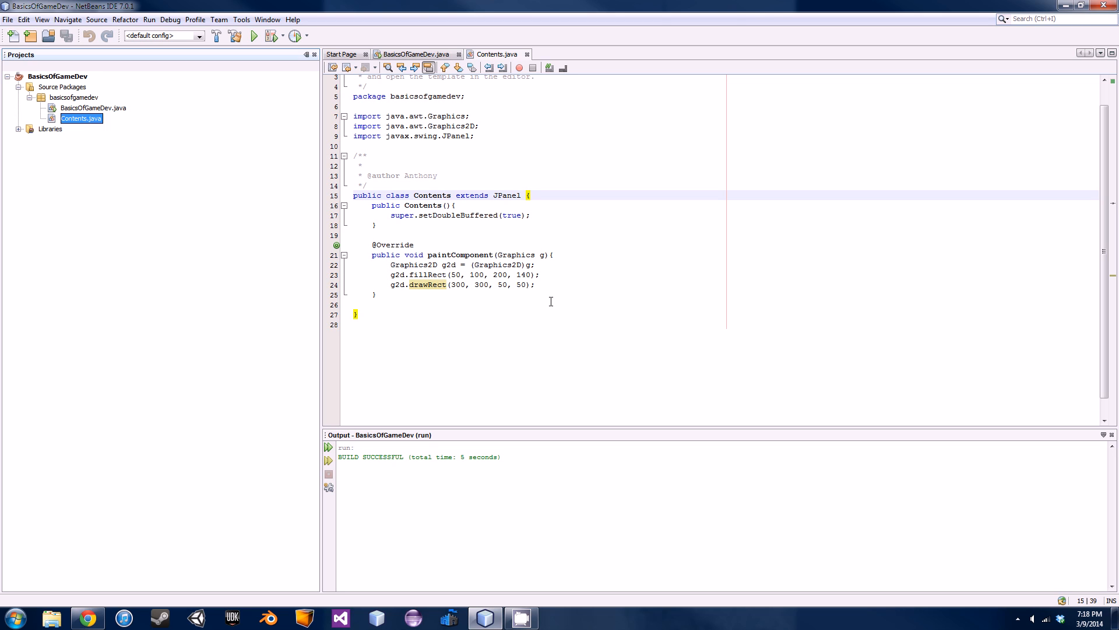
# - Select the rectangle drawing code on lines 22–24 of paintComponent
pyautogui.moveTo(388, 265); pyautogui.dragTo(535, 285)
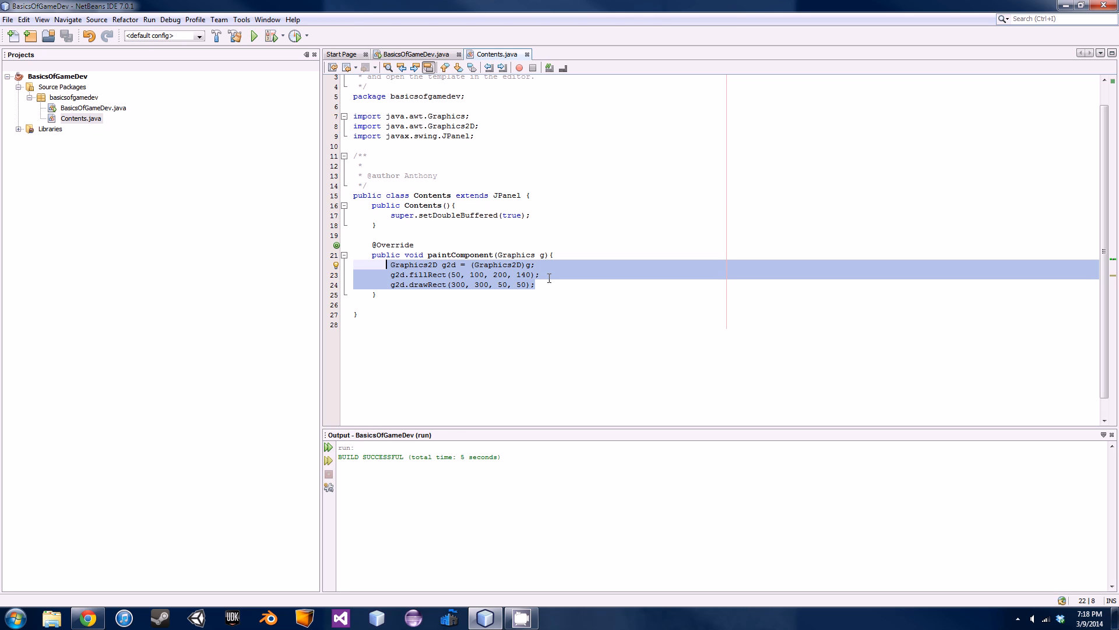
# - Replace the rectangles with g2d.drawOval(100, 100, 100, 200) and run the project
pyautogui.click(536, 284)
pyautogui.write('g2d.draw')
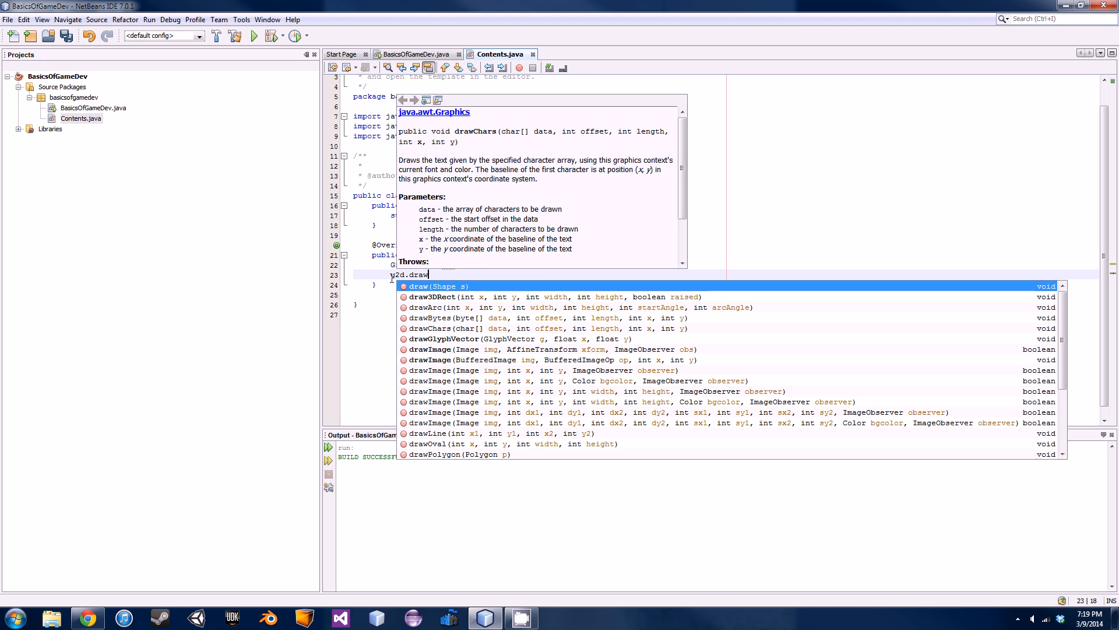
pyautogui.write('O')
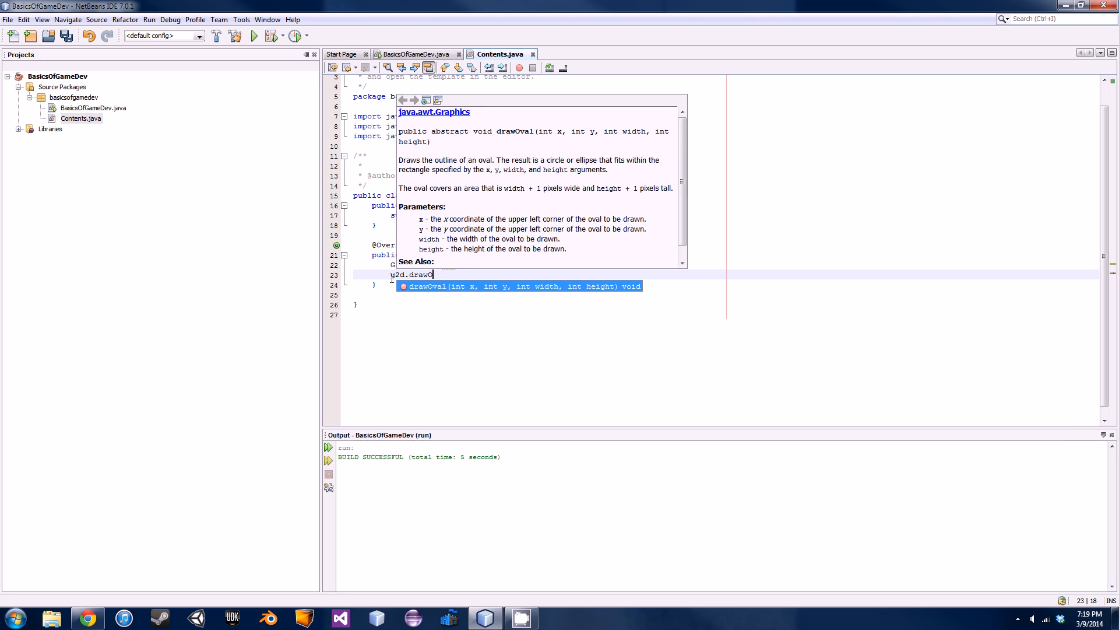
pyautogui.press('Enter')
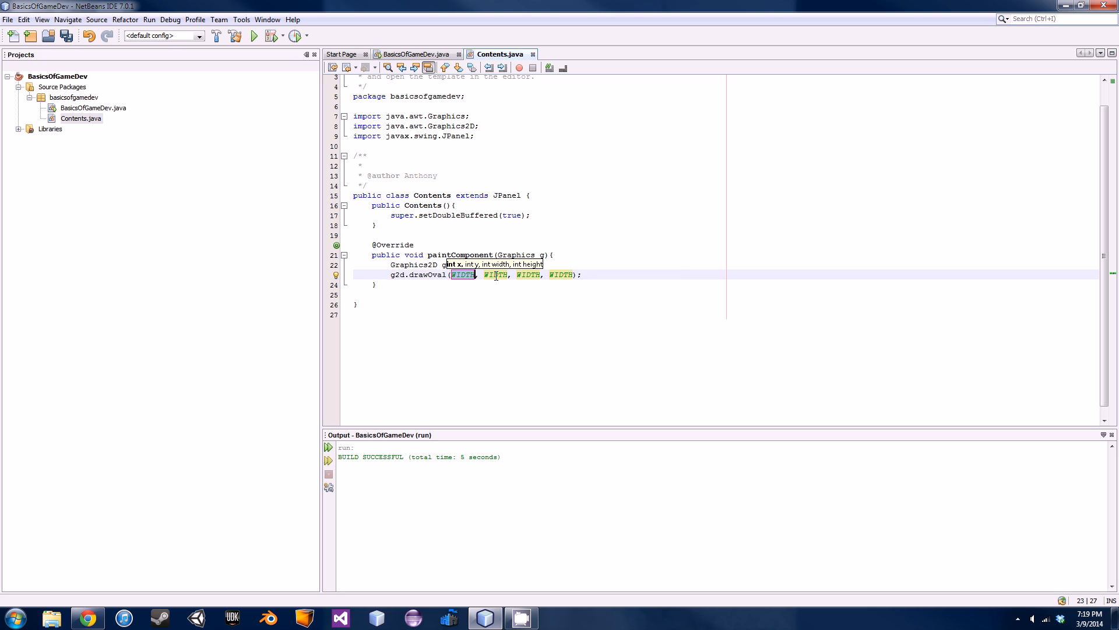
pyautogui.write('100')
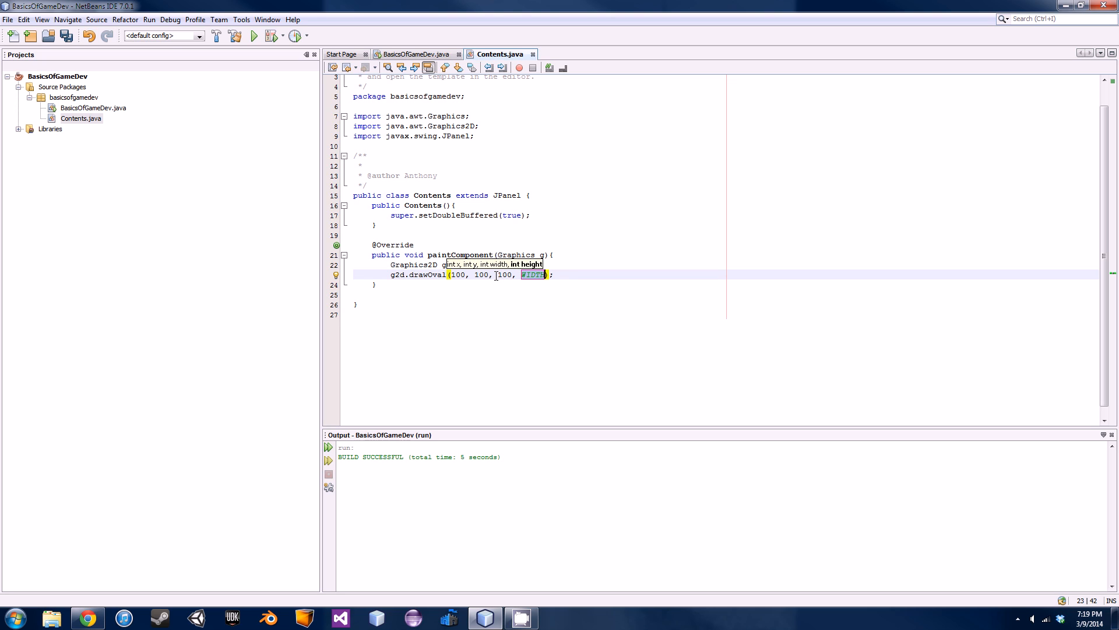
pyautogui.write('200')
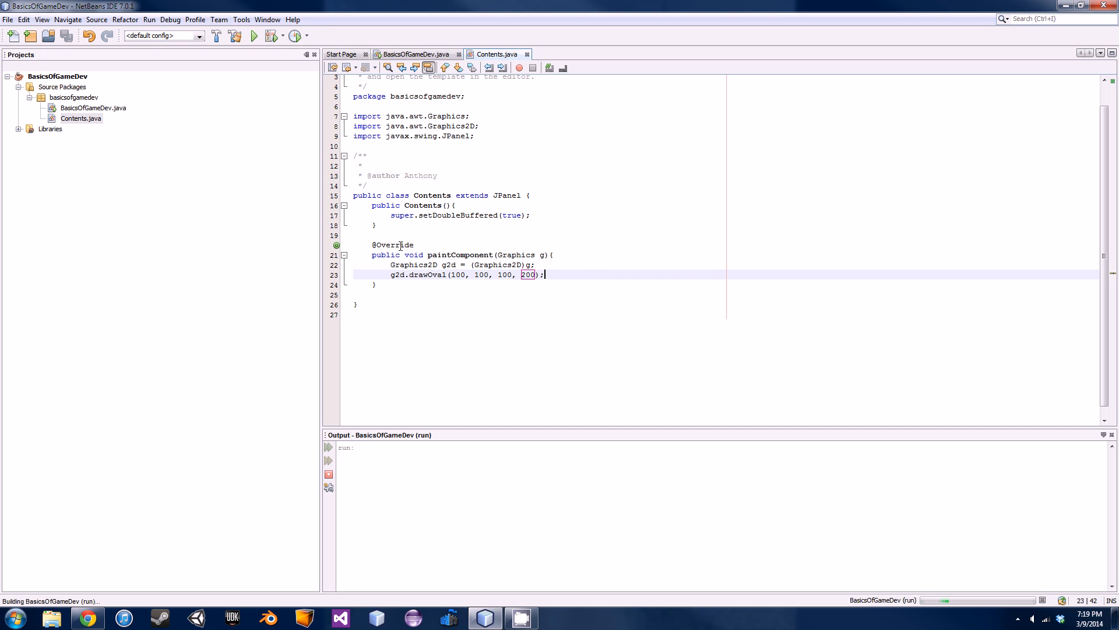
# - Add g2d.fillOval(400, 400, 100, 100) on a new line after drawOval
pyautogui.click(250, 37)
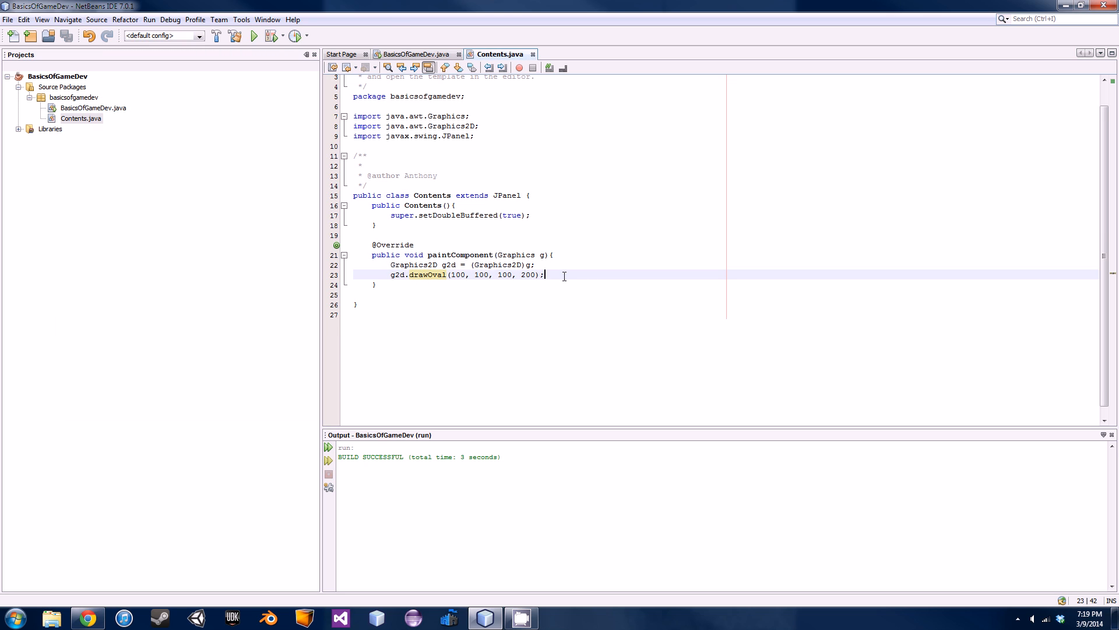
pyautogui.write('g2d.fillOval(400, 400, 100, 100);')
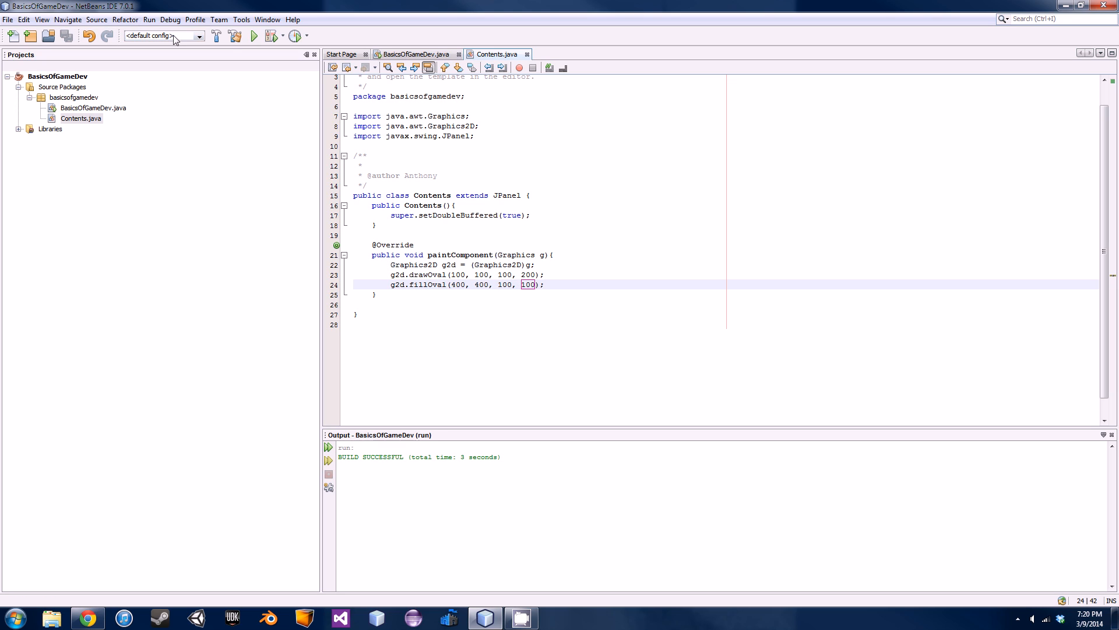
# - Run the game to view both ovals, close it, and add a blank line above drawOval
pyautogui.click(253, 36)
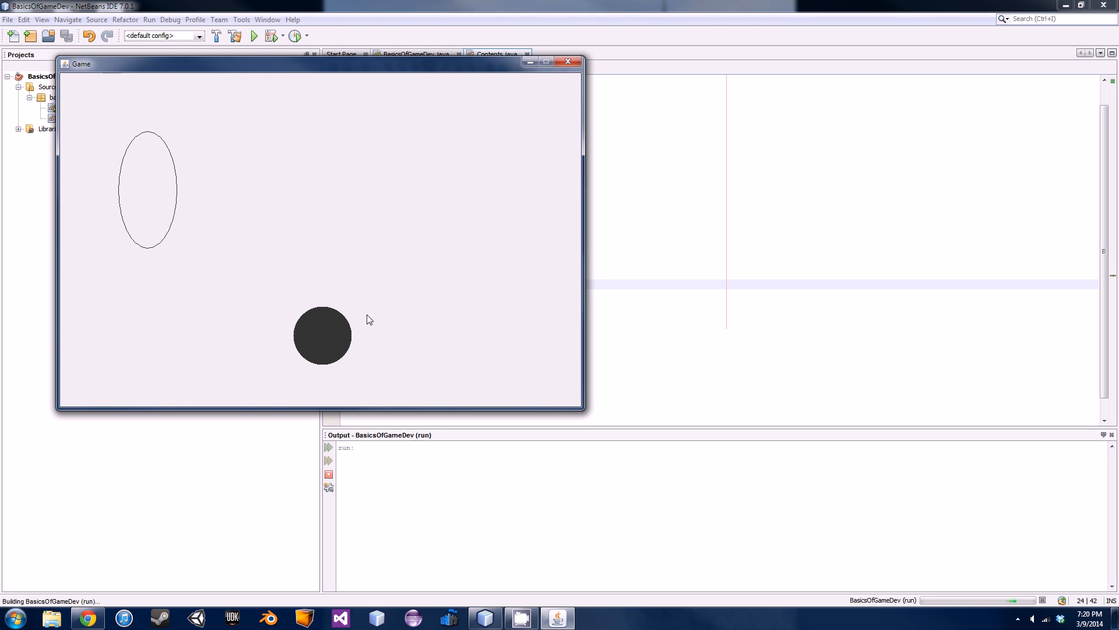
pyautogui.click(567, 62)
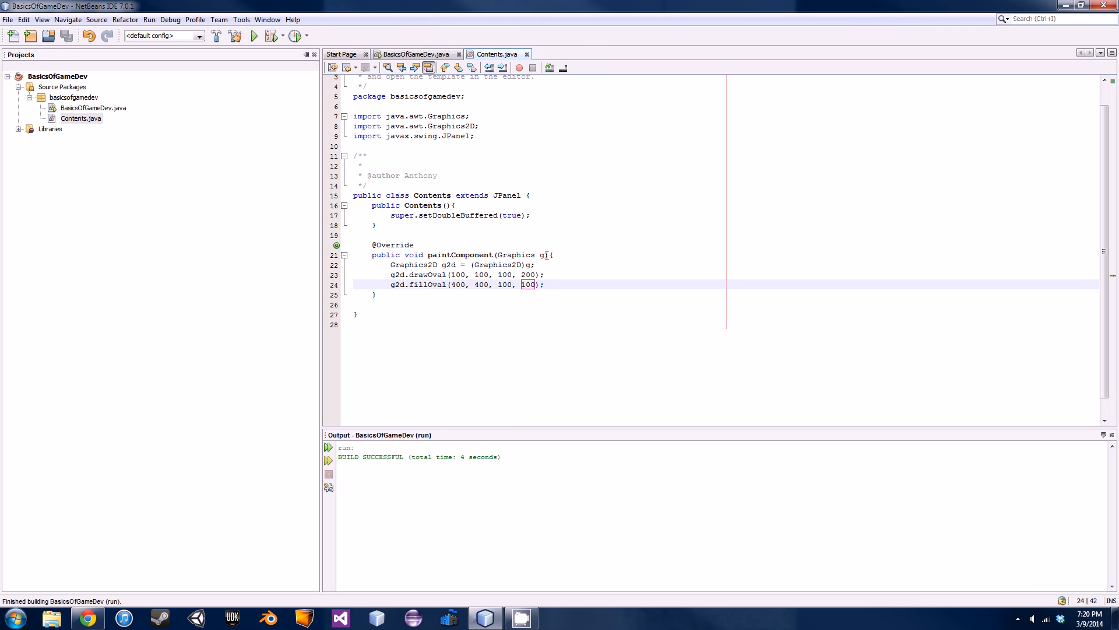
pyautogui.click(546, 274)
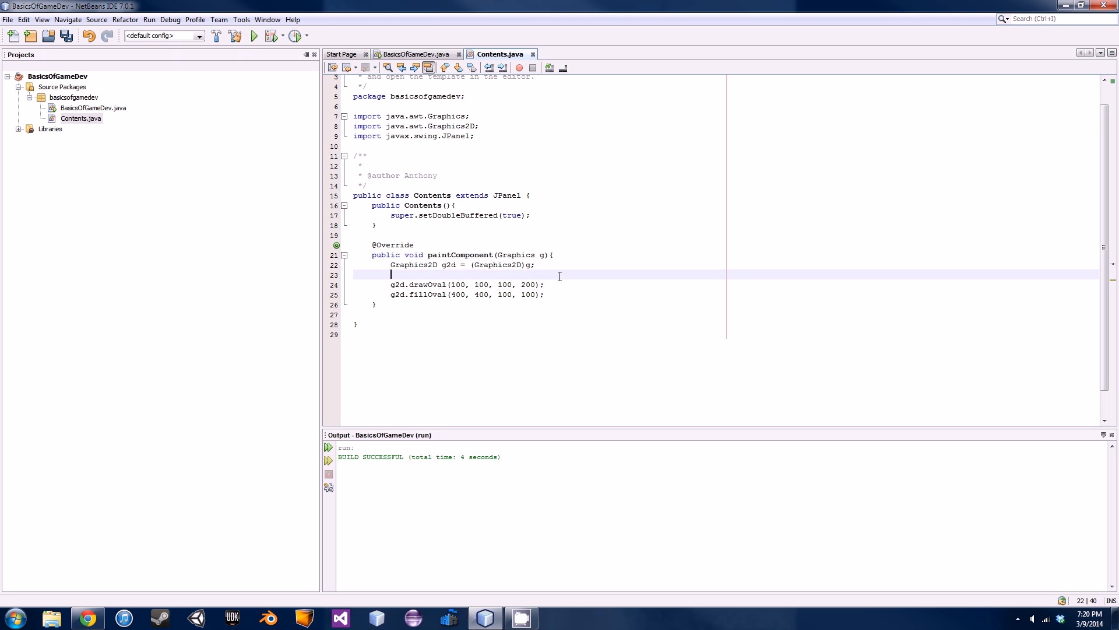
# - Write g2d.setColor(Color above the drawing calls and import java.awt.Color
pyautogui.write('g2d')
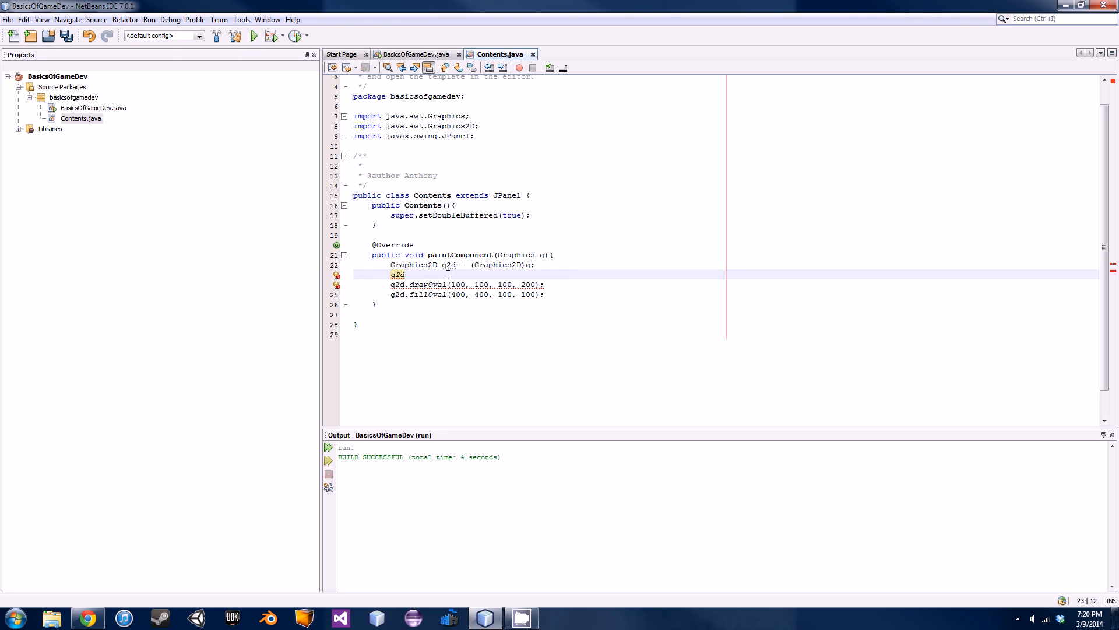
pyautogui.write('.')
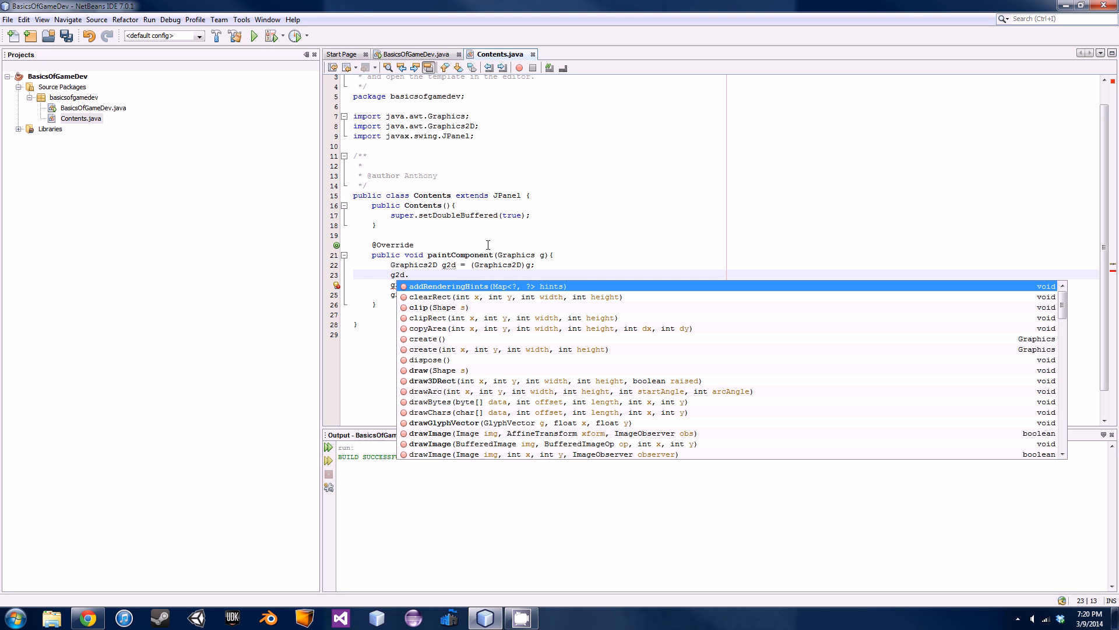
pyautogui.write('set')
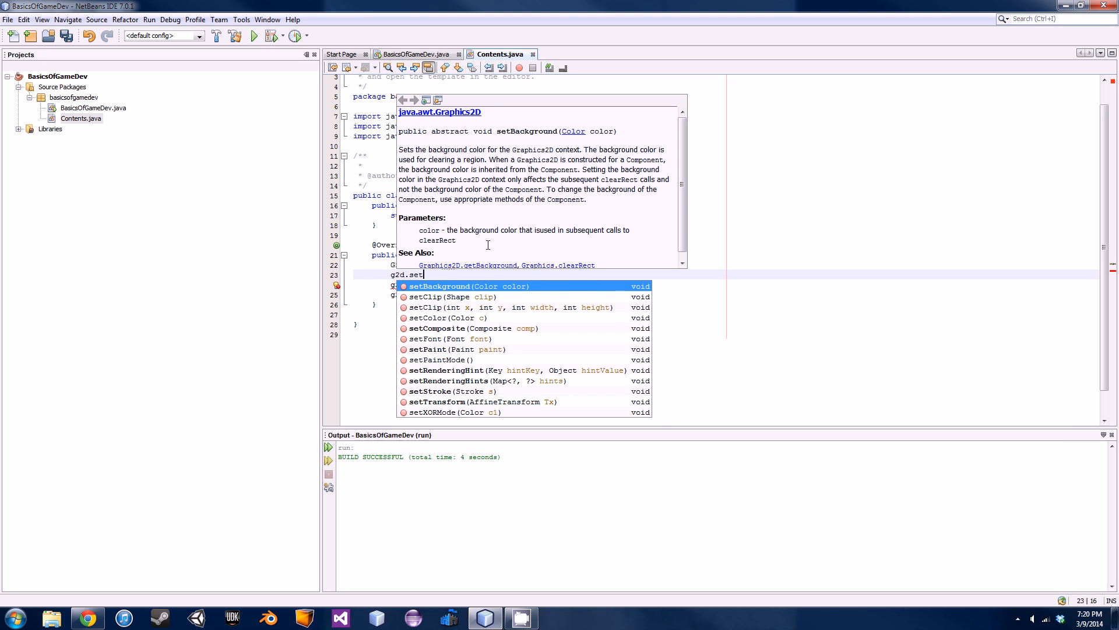
pyautogui.write('Color(Color);')
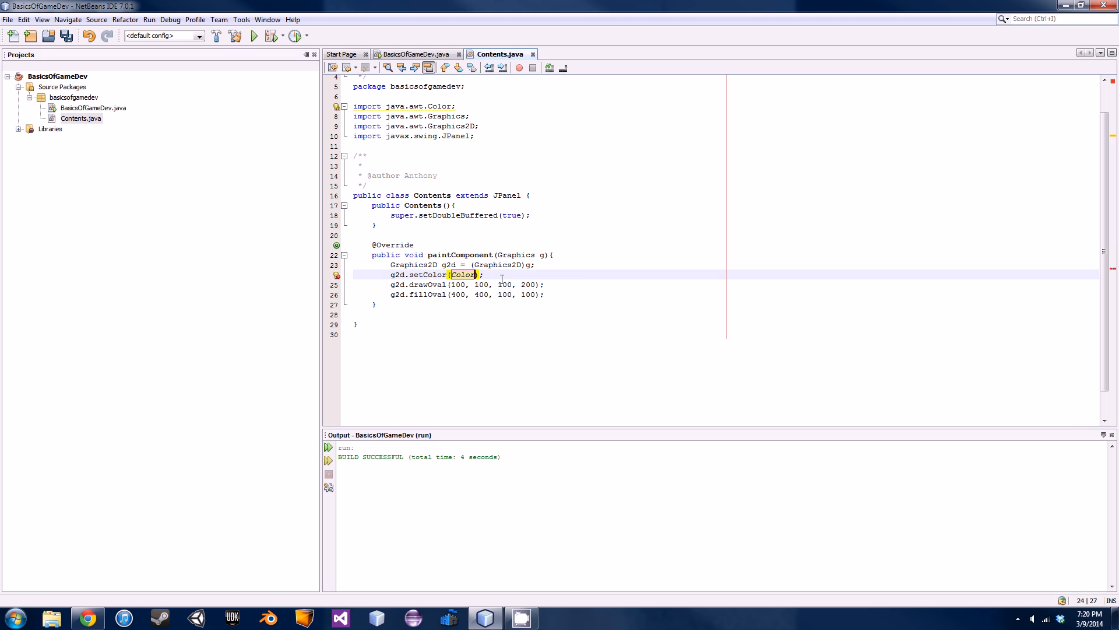
pyautogui.write('.')
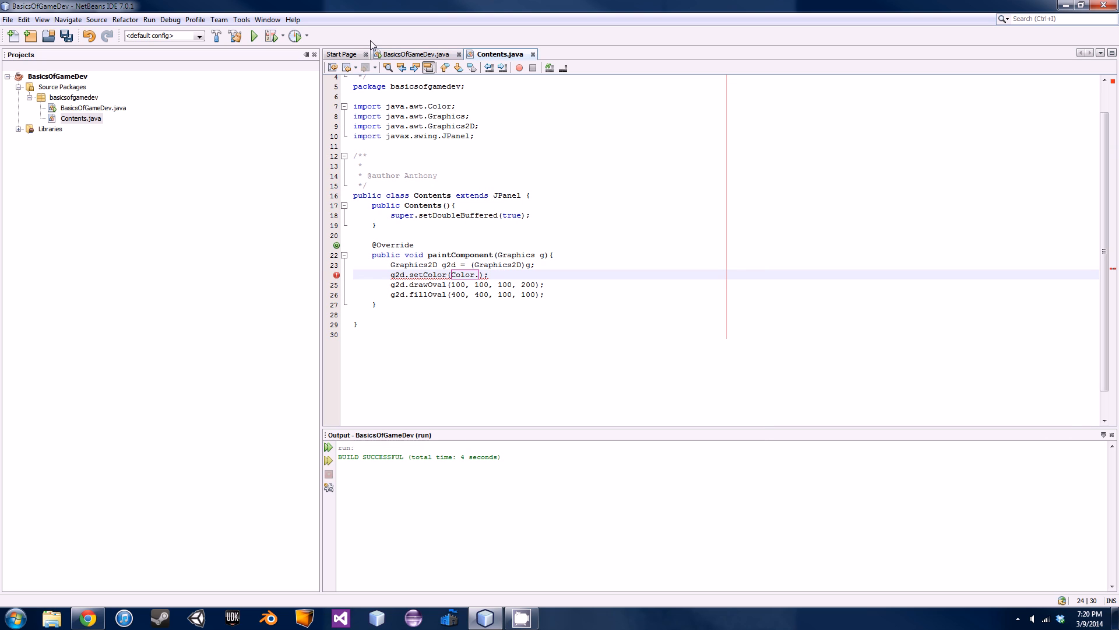
pyautogui.click(455, 105)
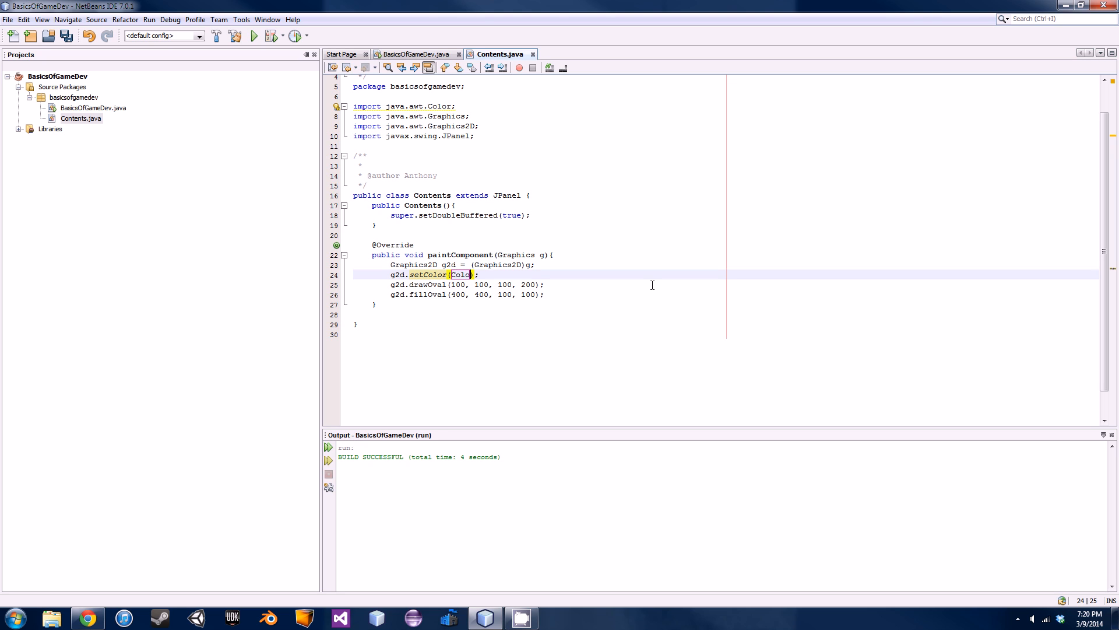
# - Type a dot after Color to bring up the color constants, including green
pyautogui.write('.')
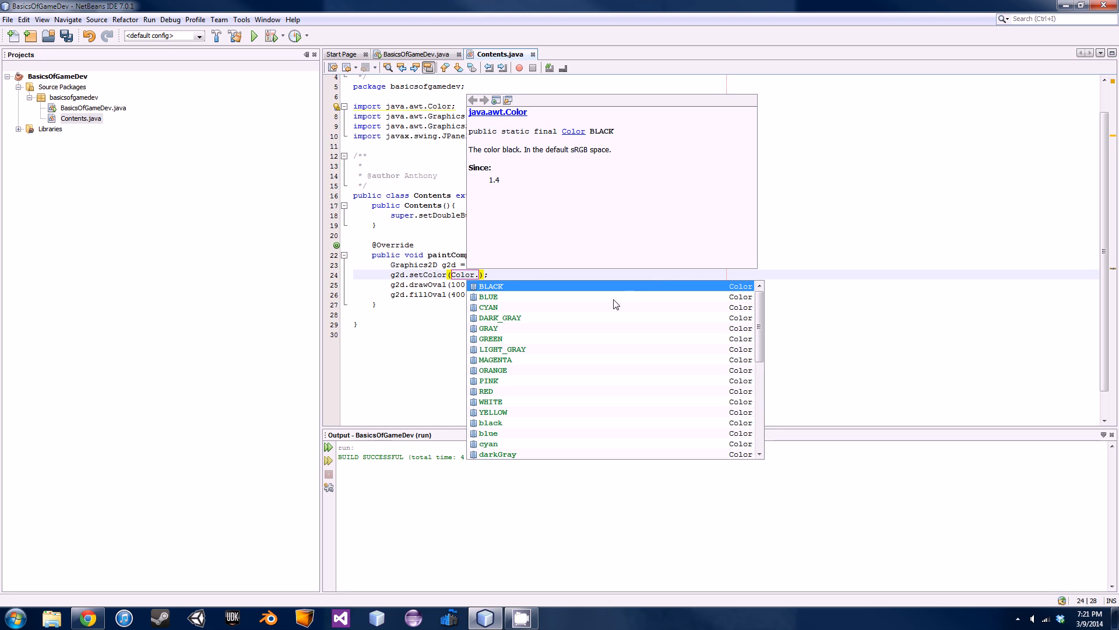
pyautogui.moveTo(571, 348)
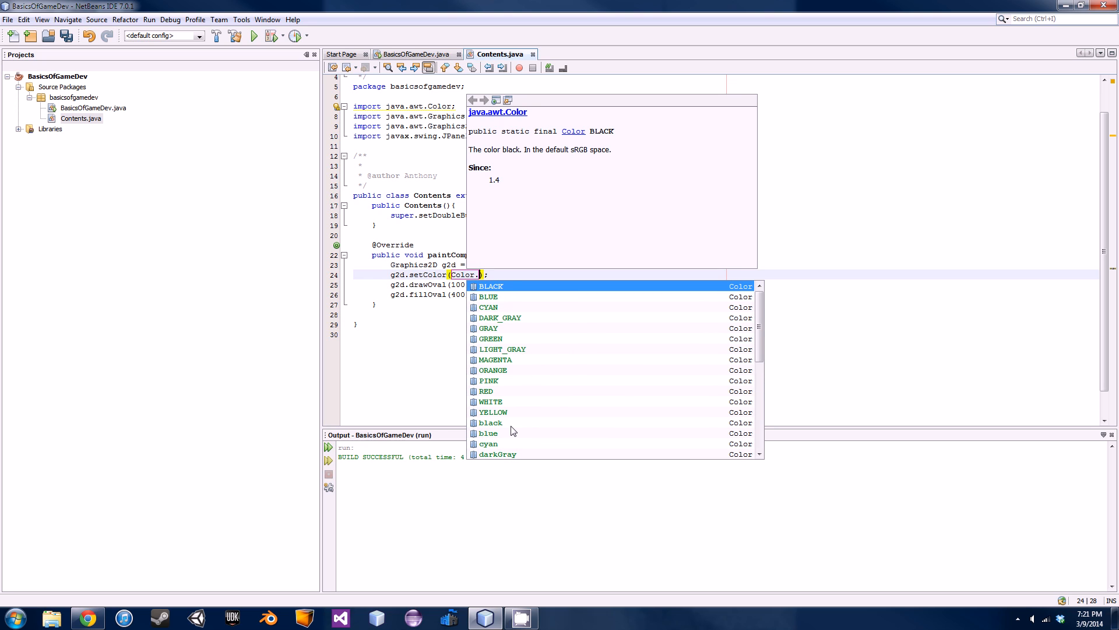
pyautogui.moveTo(524, 385)
pyautogui.write('green')
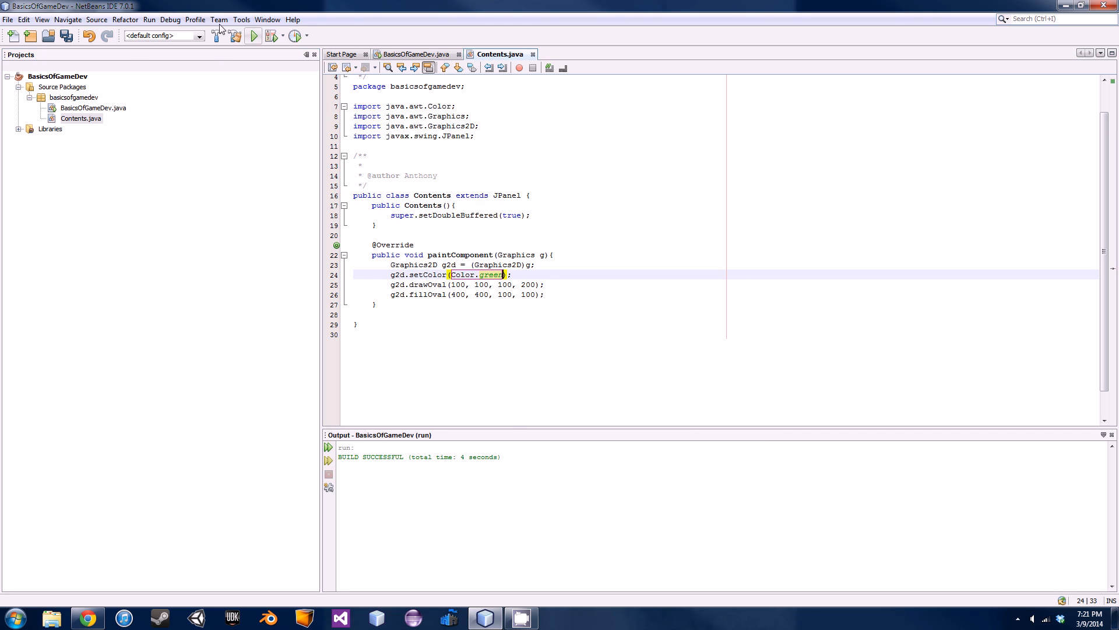
# - Run the game to see both ovals drawn in green, then close its window
pyautogui.click(253, 36)
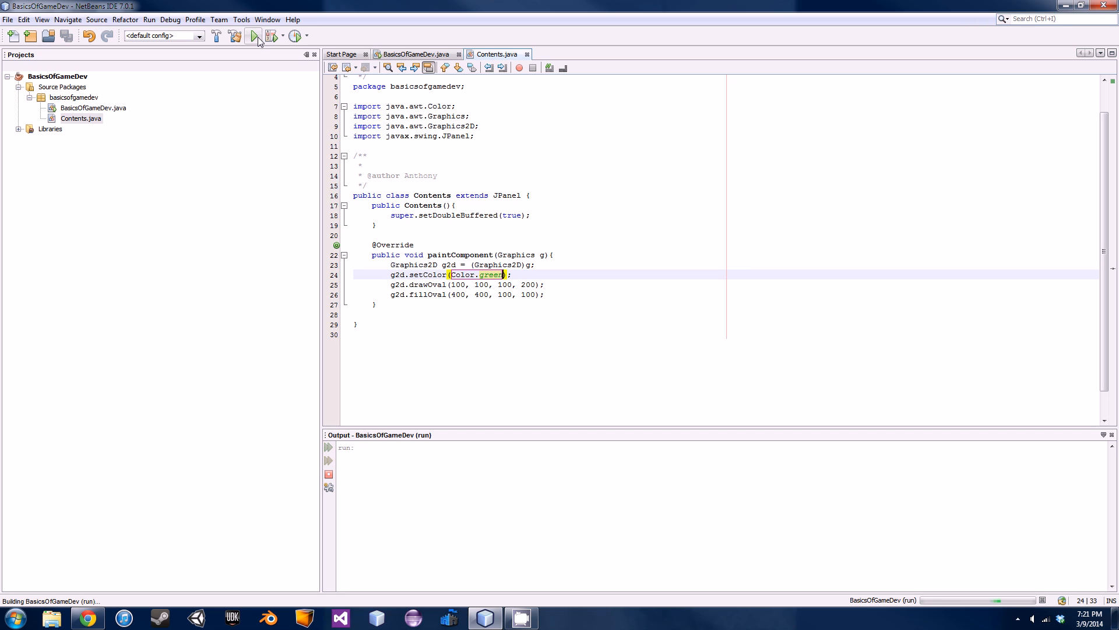
pyautogui.click(254, 35)
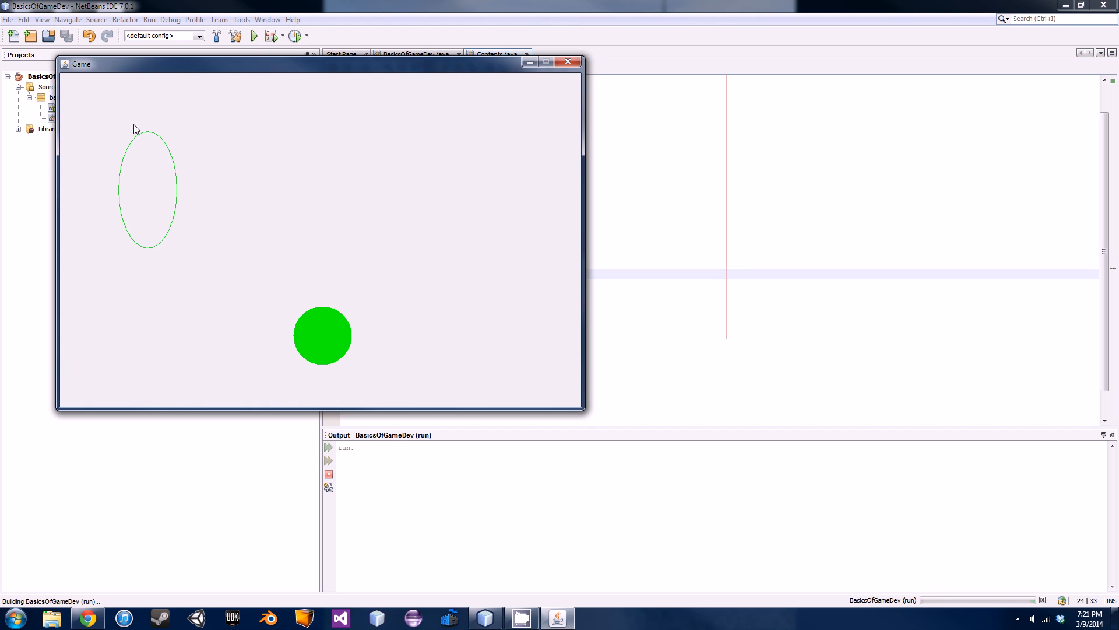
pyautogui.moveTo(178, 221)
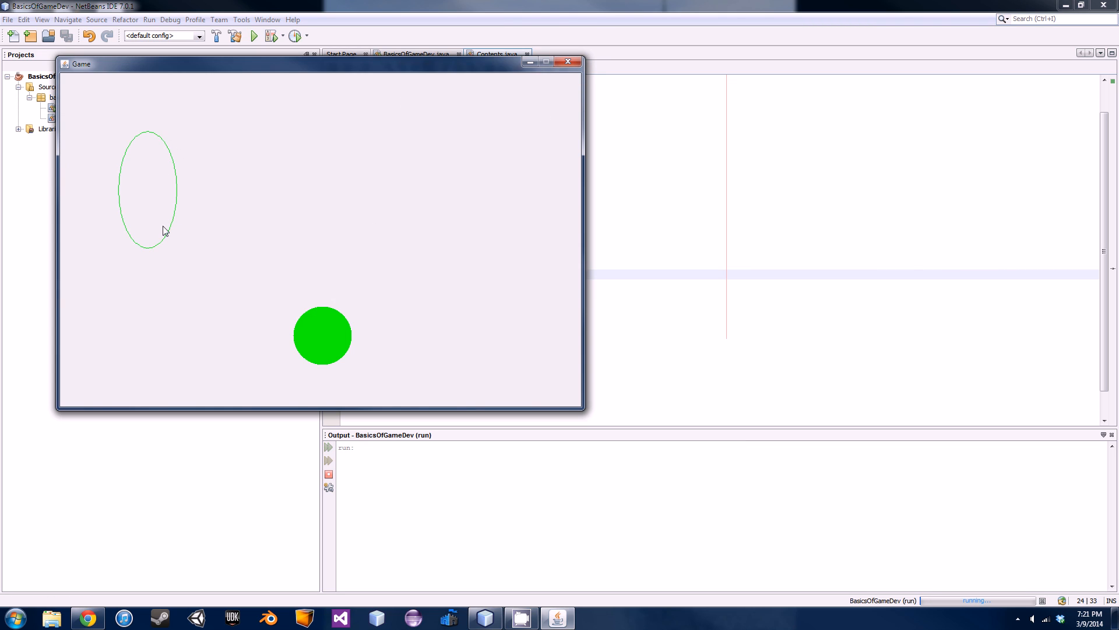
pyautogui.moveTo(515, 65)
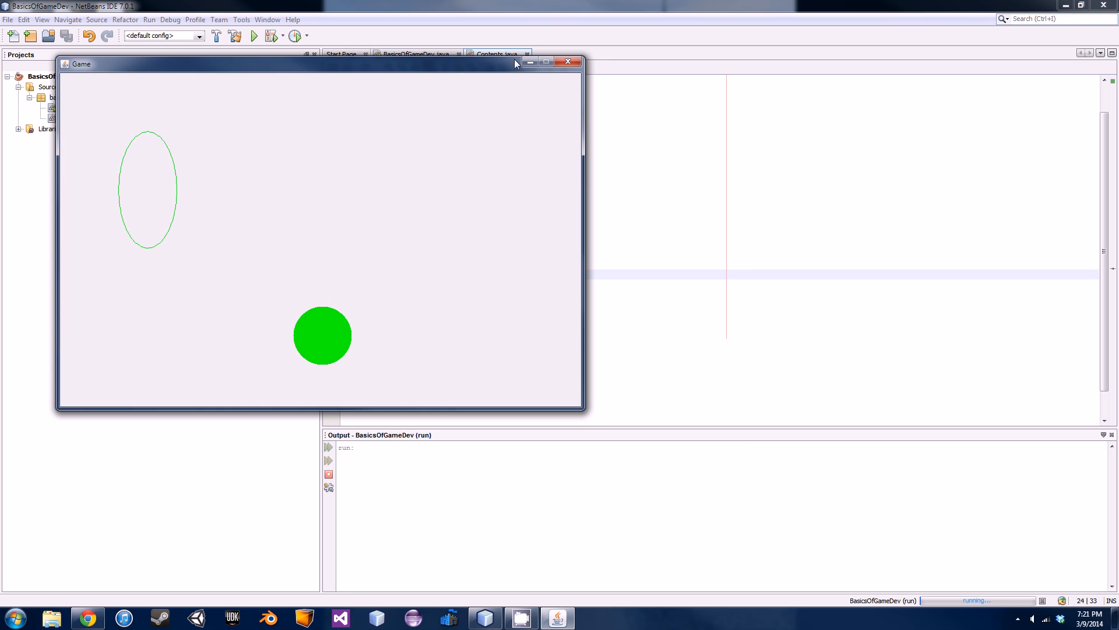
pyautogui.click(567, 62)
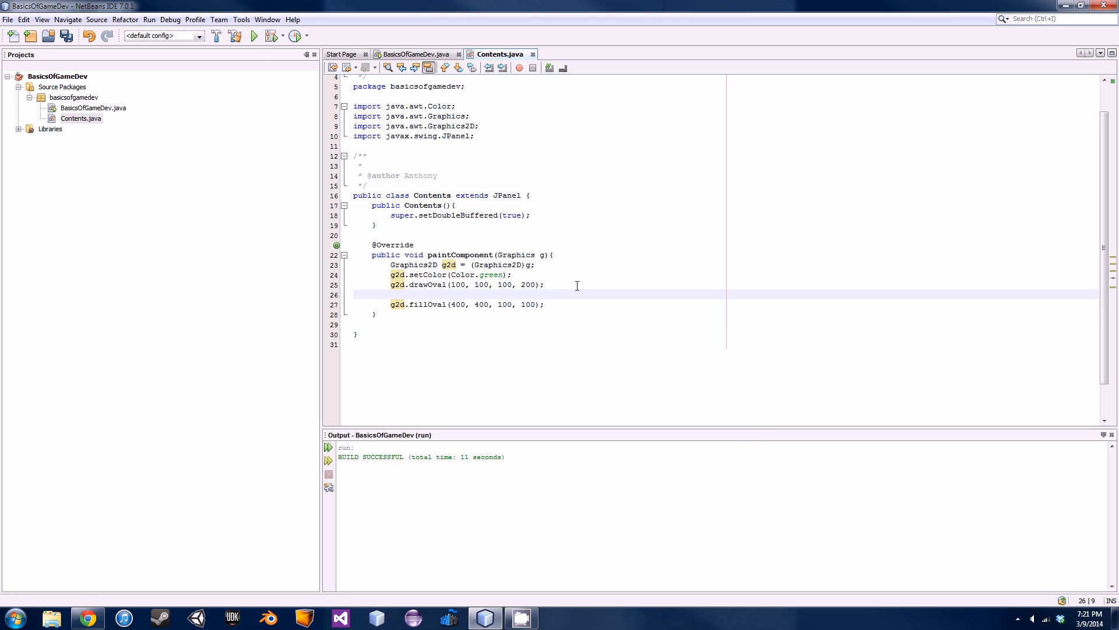
# - Insert g2d.setColor(Color.CYAN); before fillOval and save Contents.java
pyautogui.write('g2d.s')
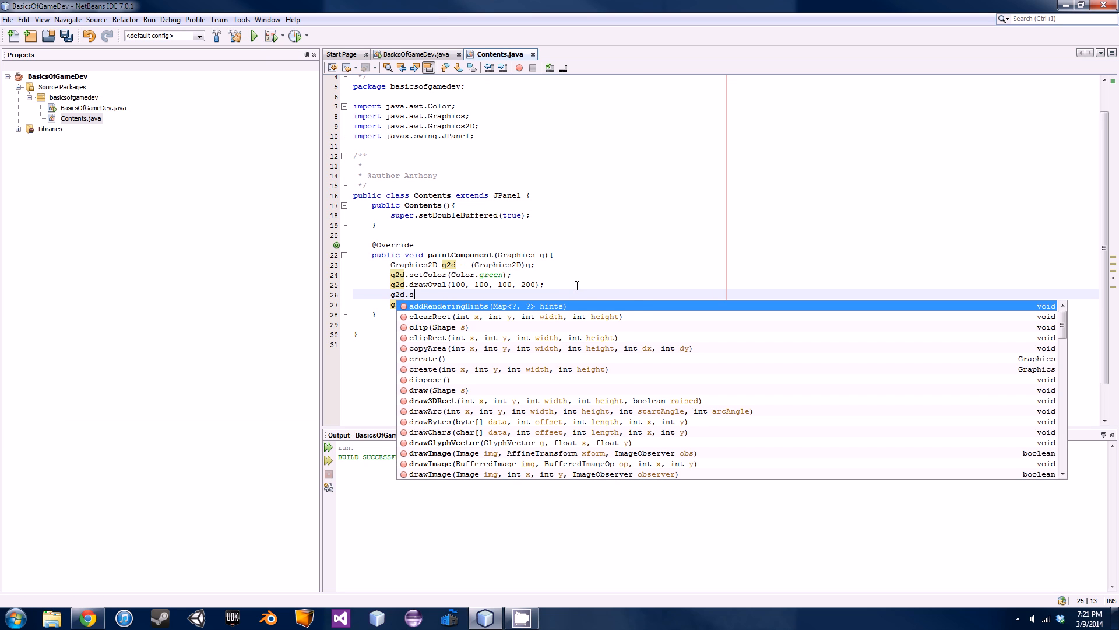
pyautogui.write('etColor(Color.red);')
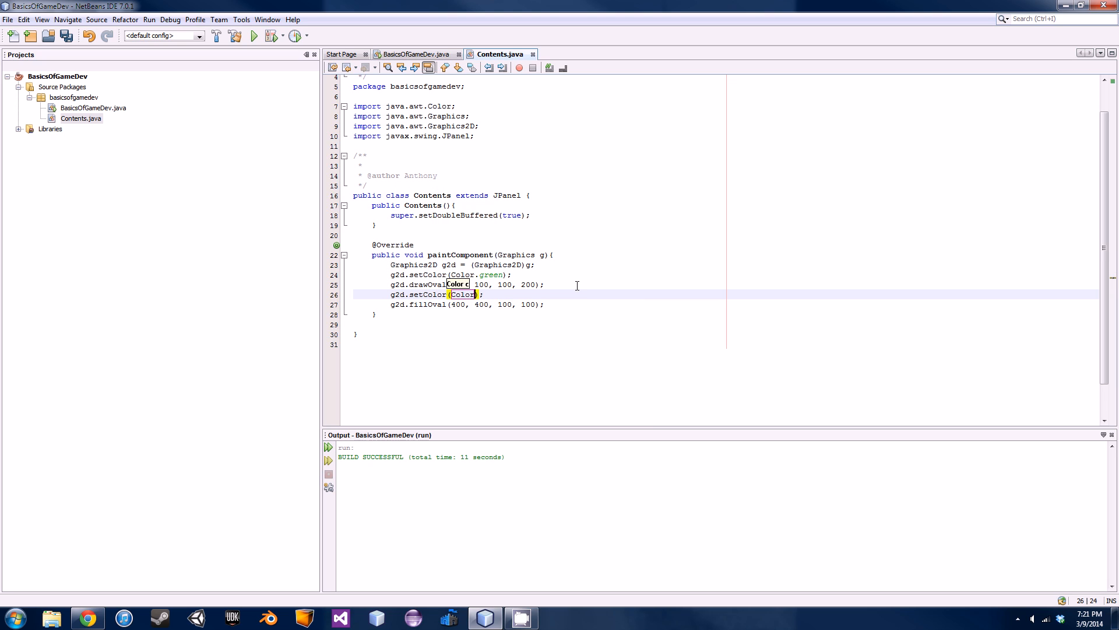
pyautogui.write('.CYAN')
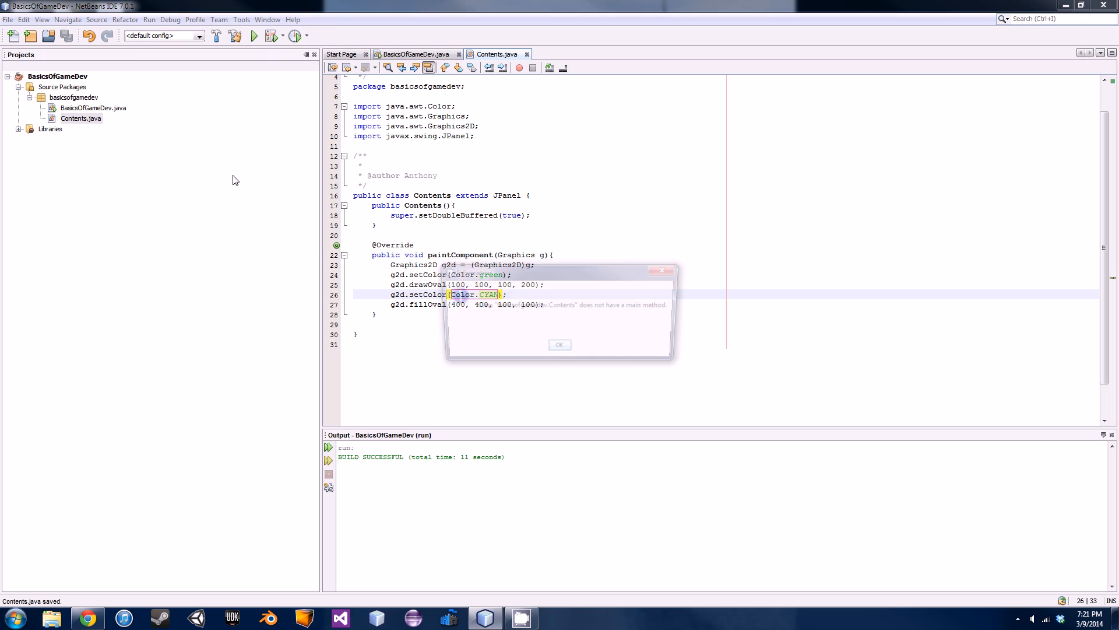
# - Dismiss the missing main method notice and rerun the game to see the cyan circle
pyautogui.click(559, 344)
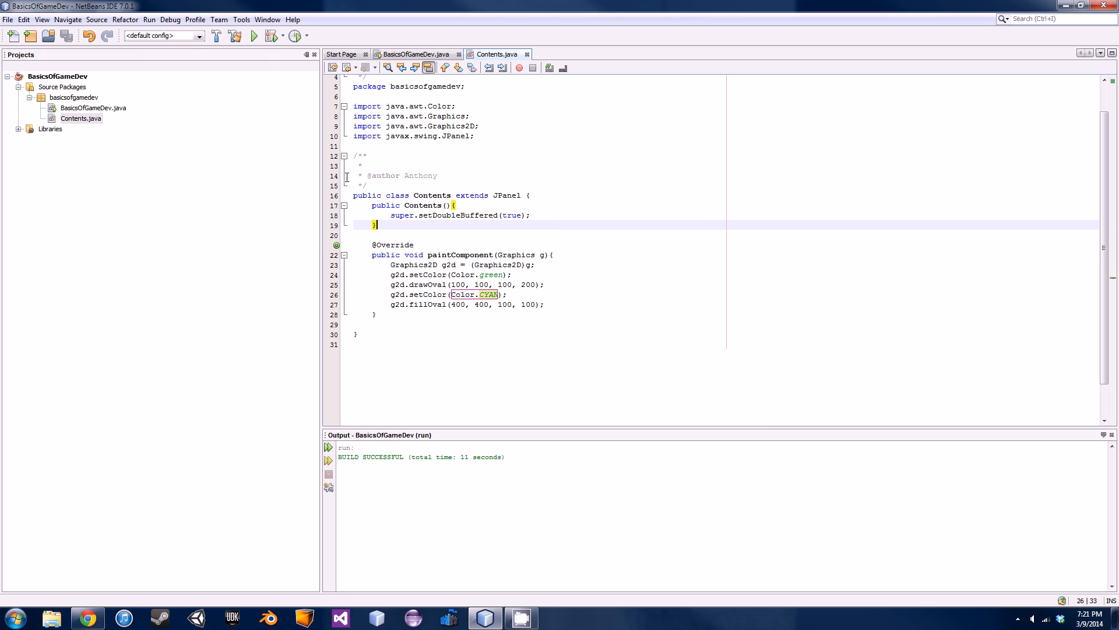
pyautogui.click(251, 35)
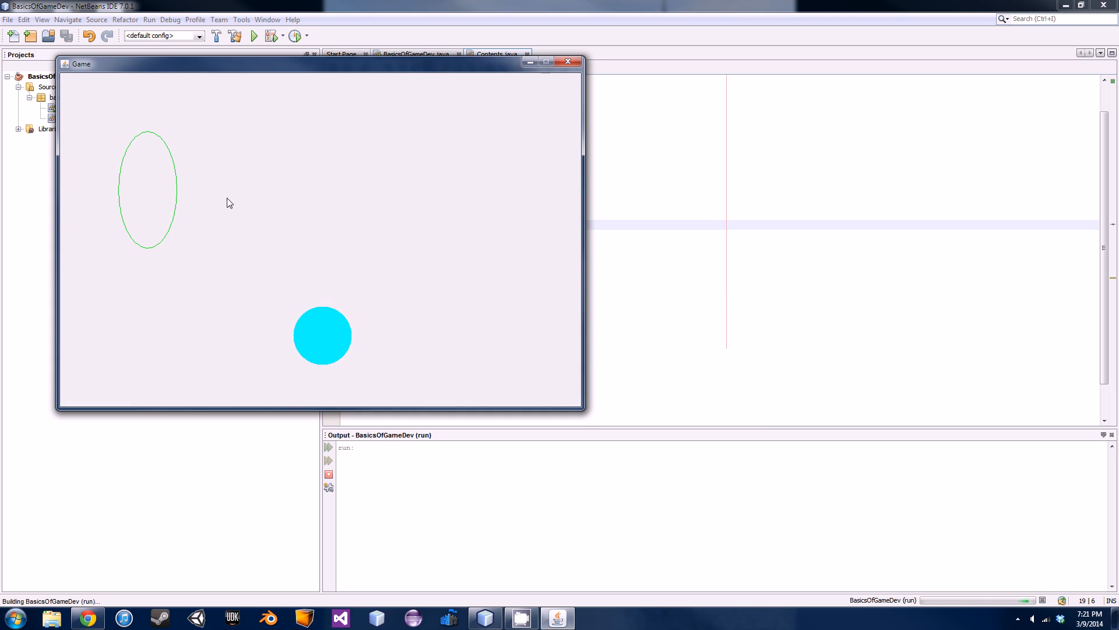
pyautogui.moveTo(173, 160)
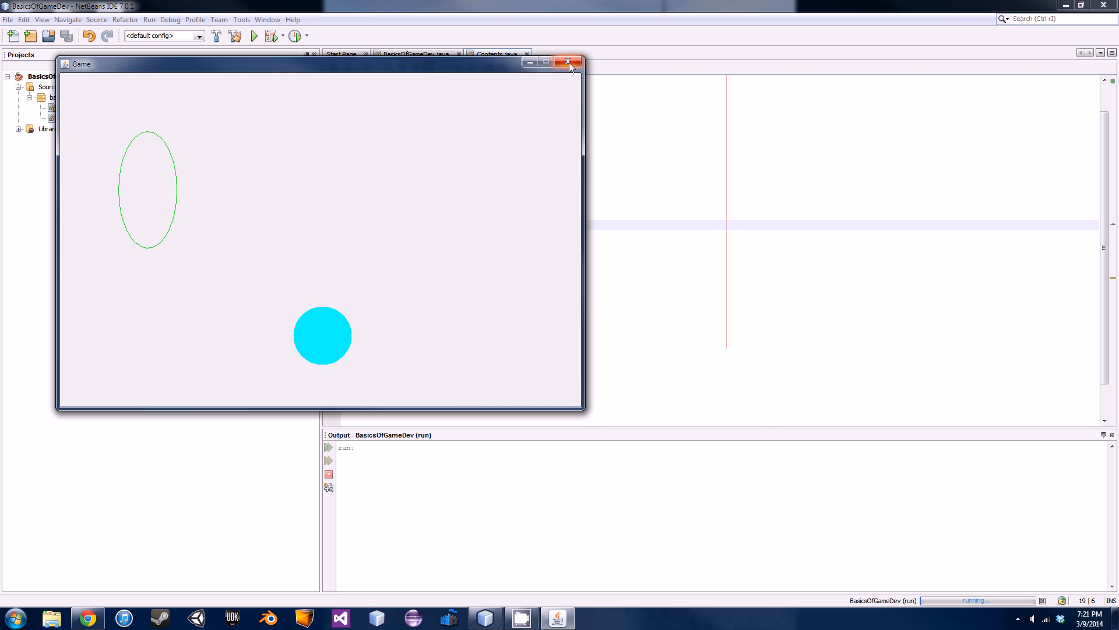
# - Close the Game window and declare Color myColor = new Color(); atop paintComponent
pyautogui.click(568, 63)
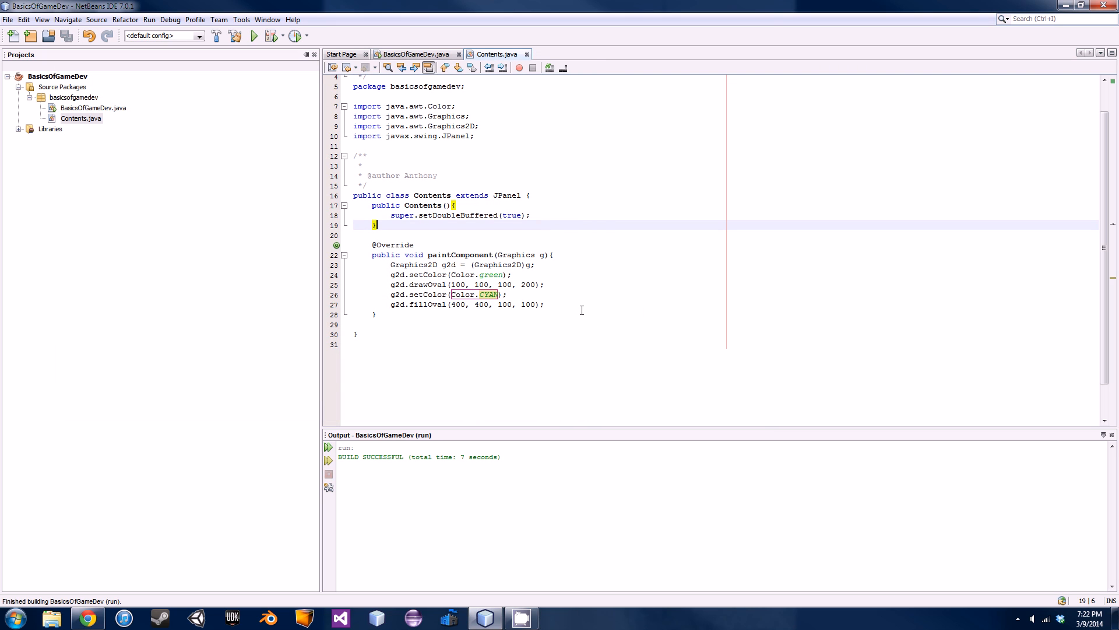
pyautogui.moveTo(586, 278)
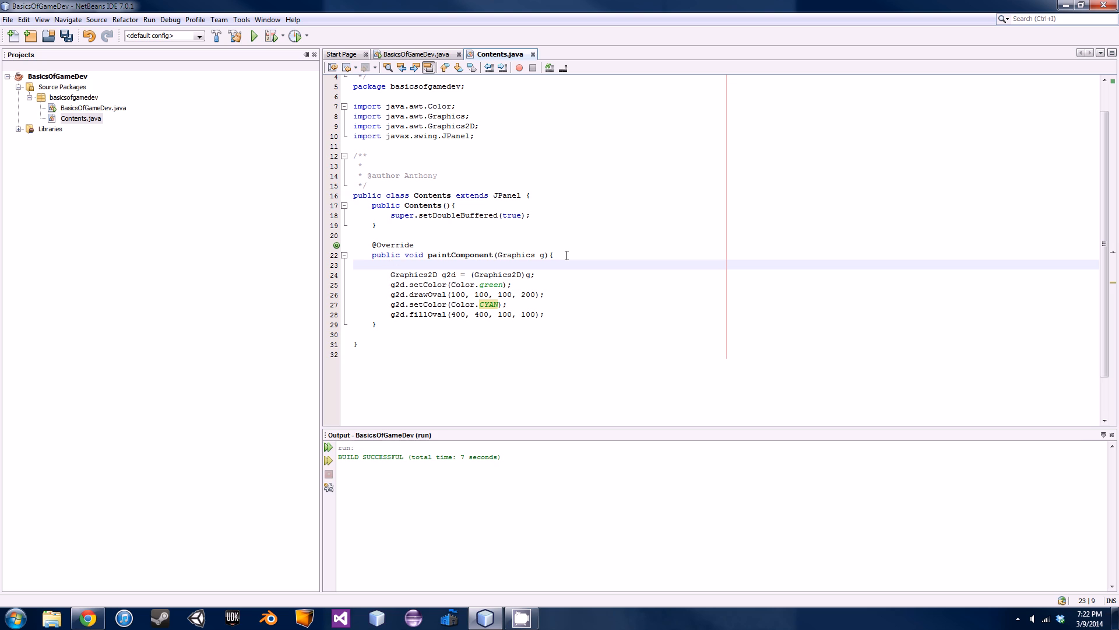
pyautogui.write('Color')
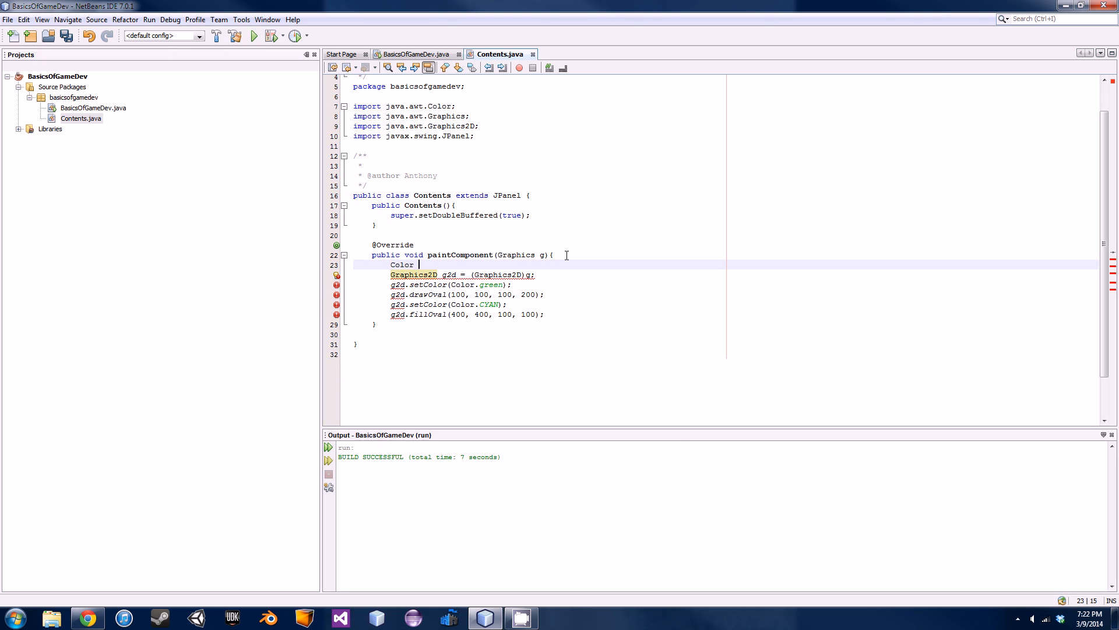
pyautogui.write('myColor =')
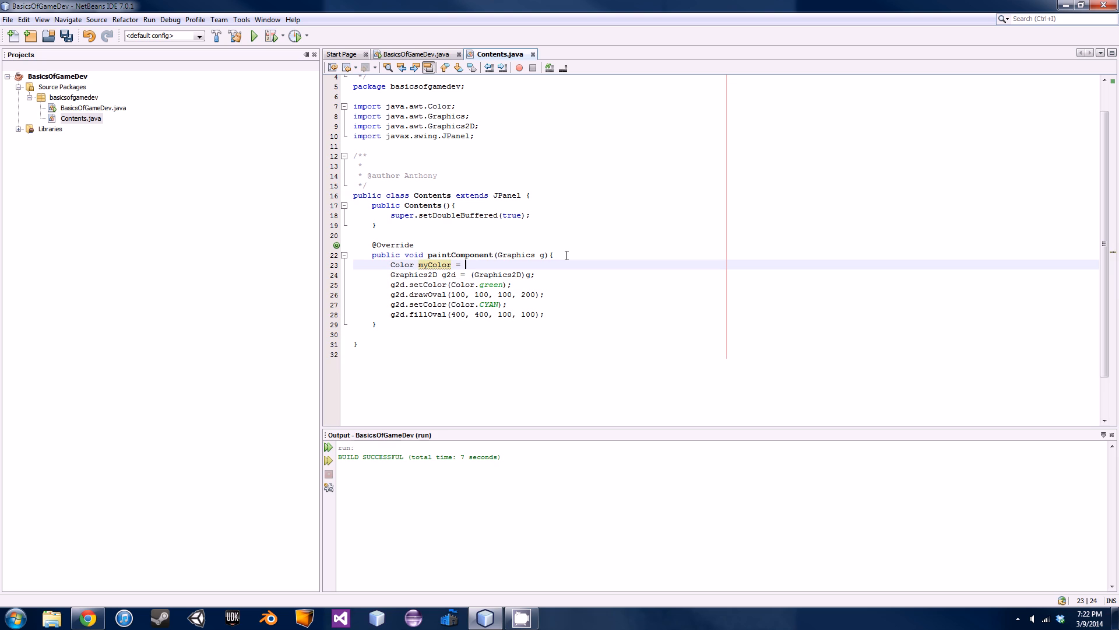
pyautogui.write('new Colo')
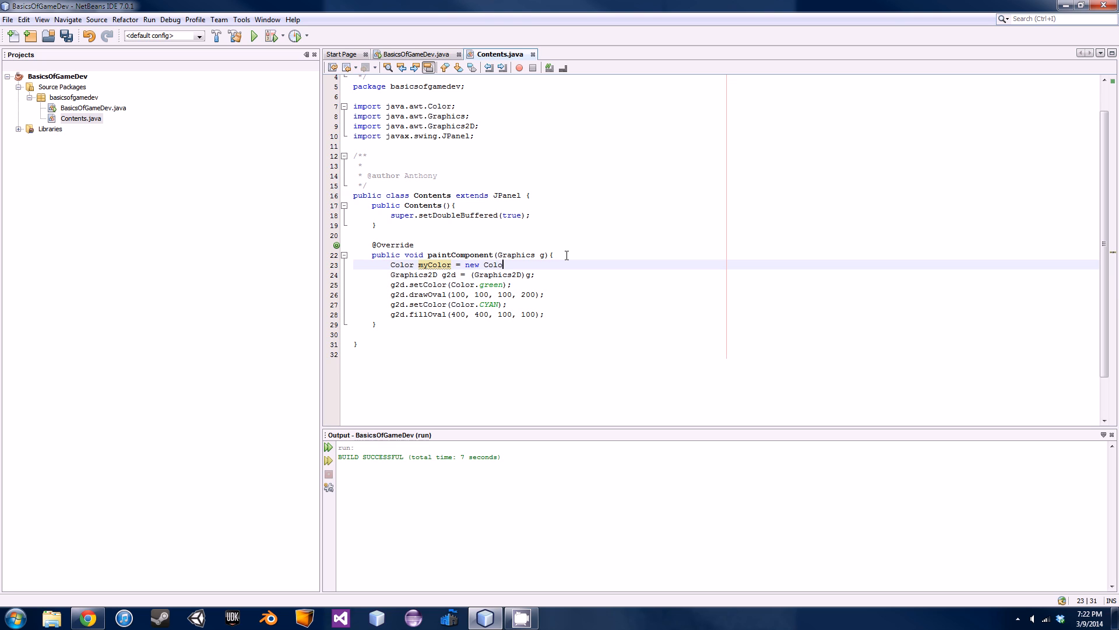
pyautogui.write('r();')
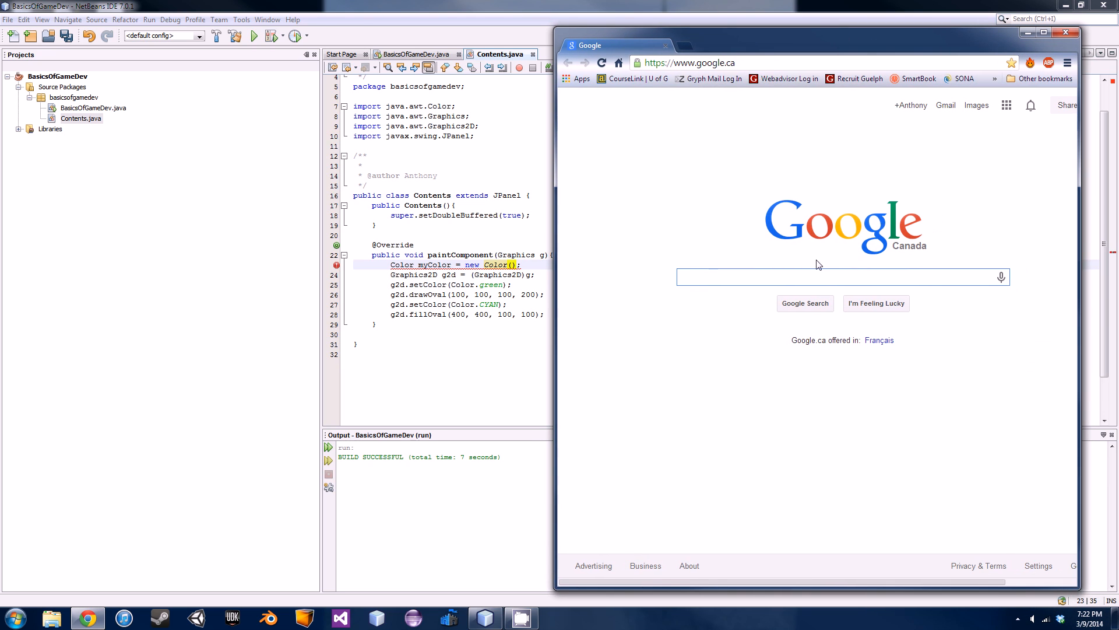
# - Search Google Images for 'rgb chart' and open a full-size hue chart listing RGB values
pyautogui.write('rgb chart')
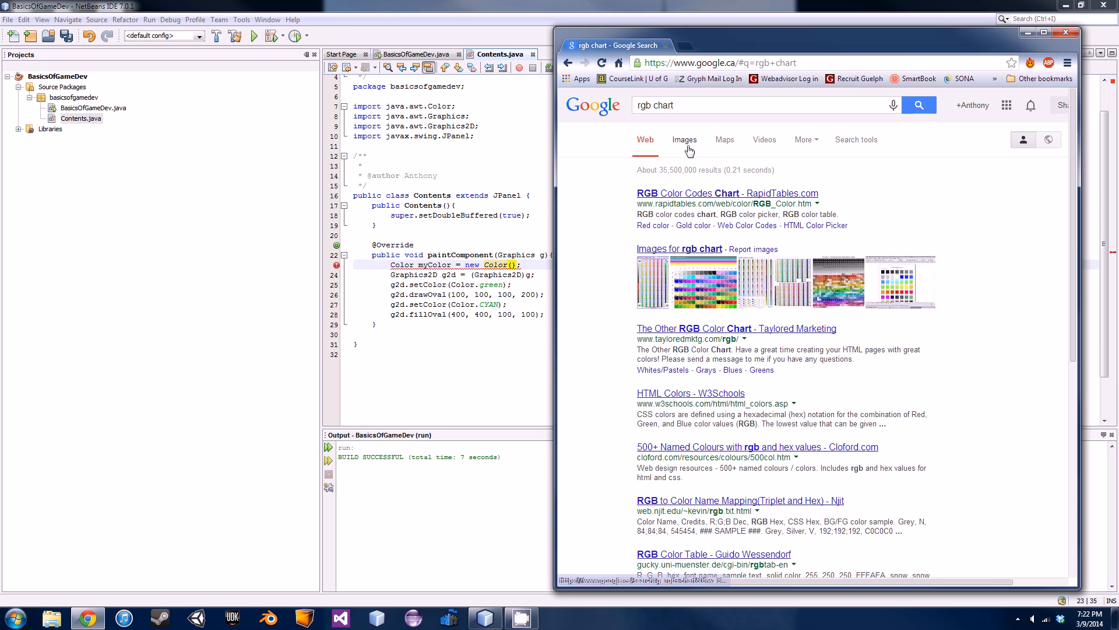
pyautogui.click(684, 139)
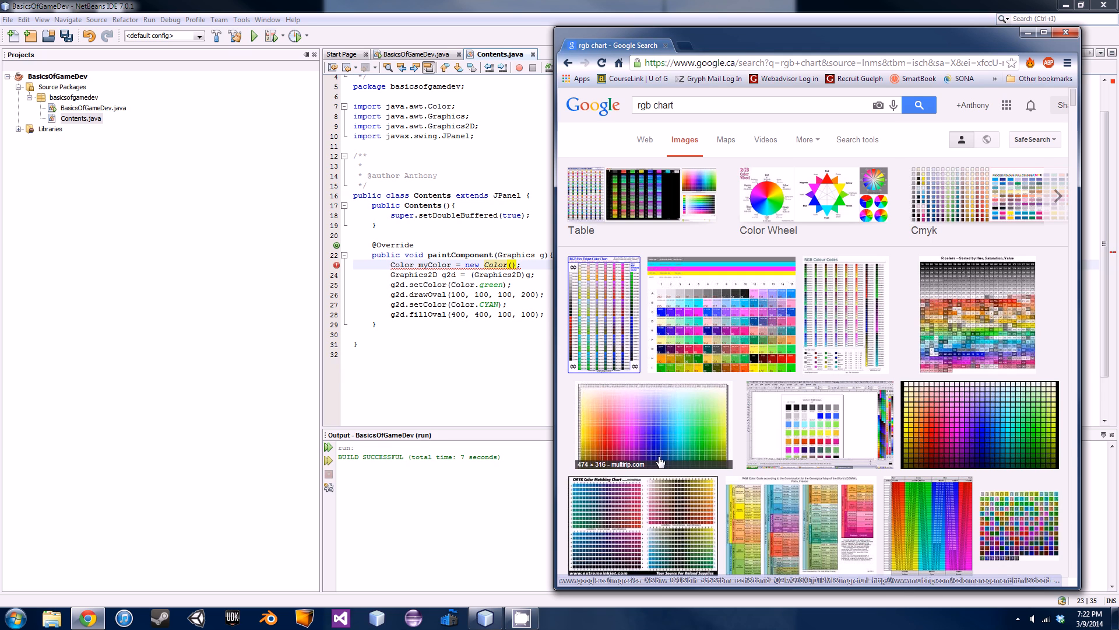
pyautogui.moveTo(969, 280)
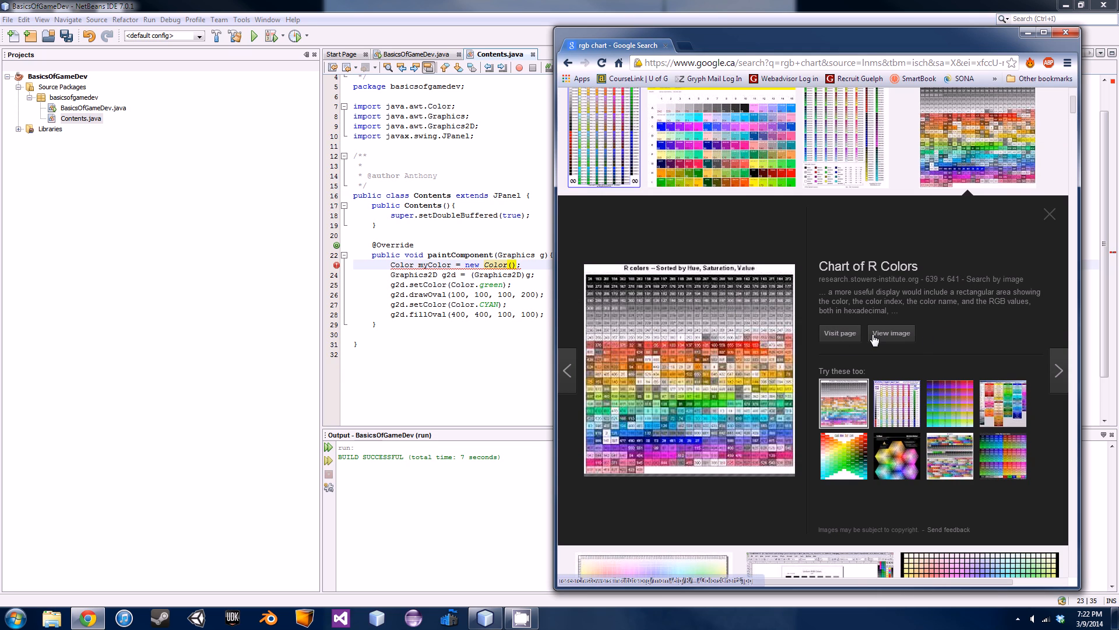
pyautogui.click(891, 332)
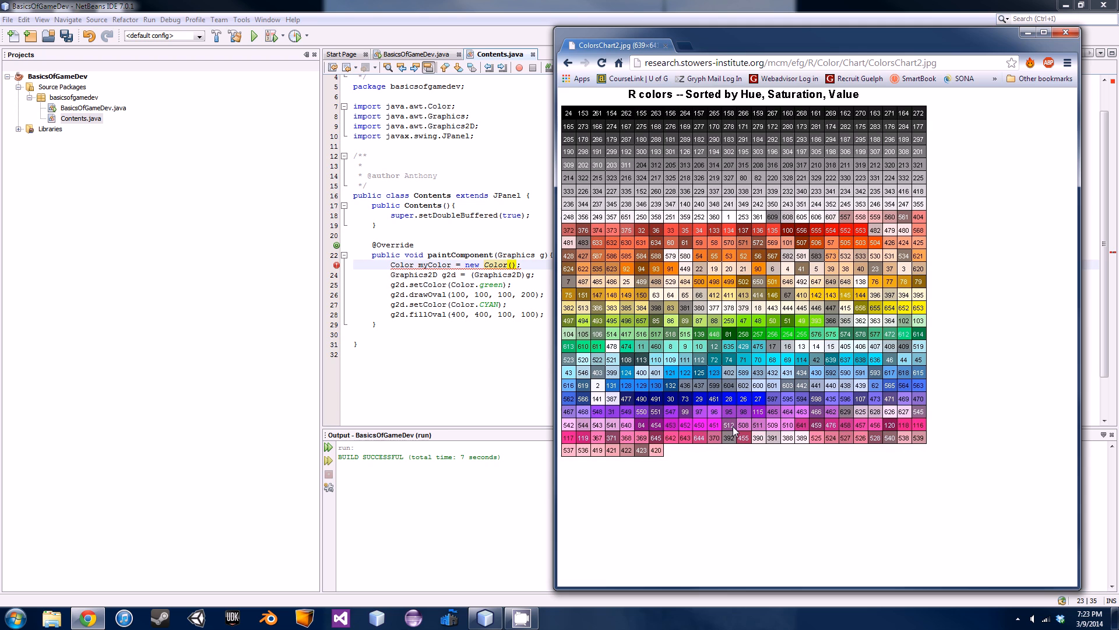
pyautogui.moveTo(514, 8)
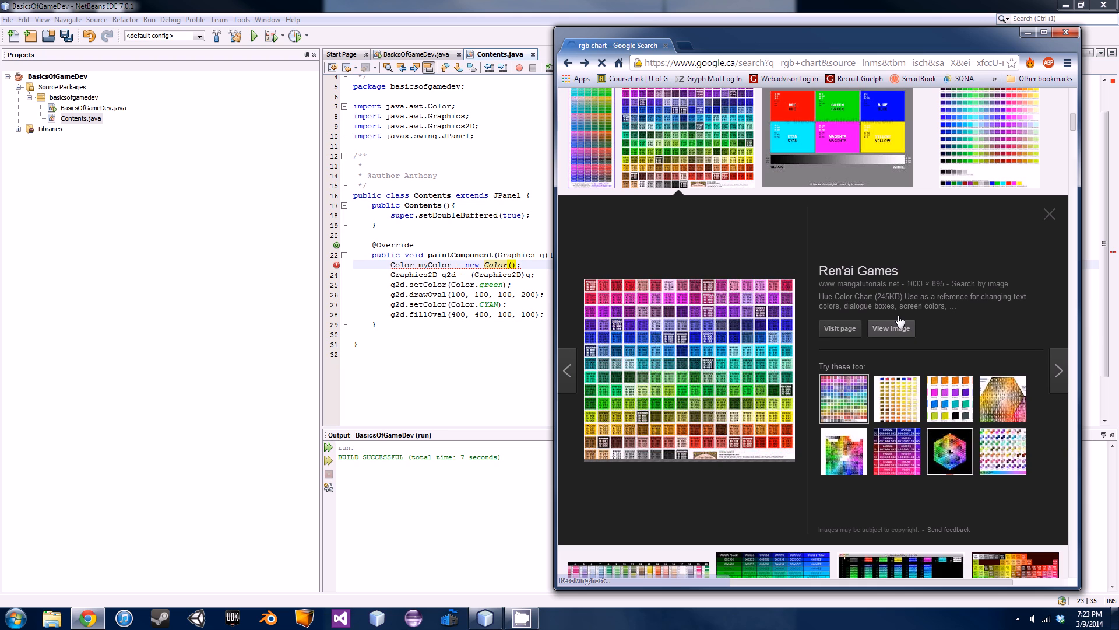
pyautogui.click(891, 328)
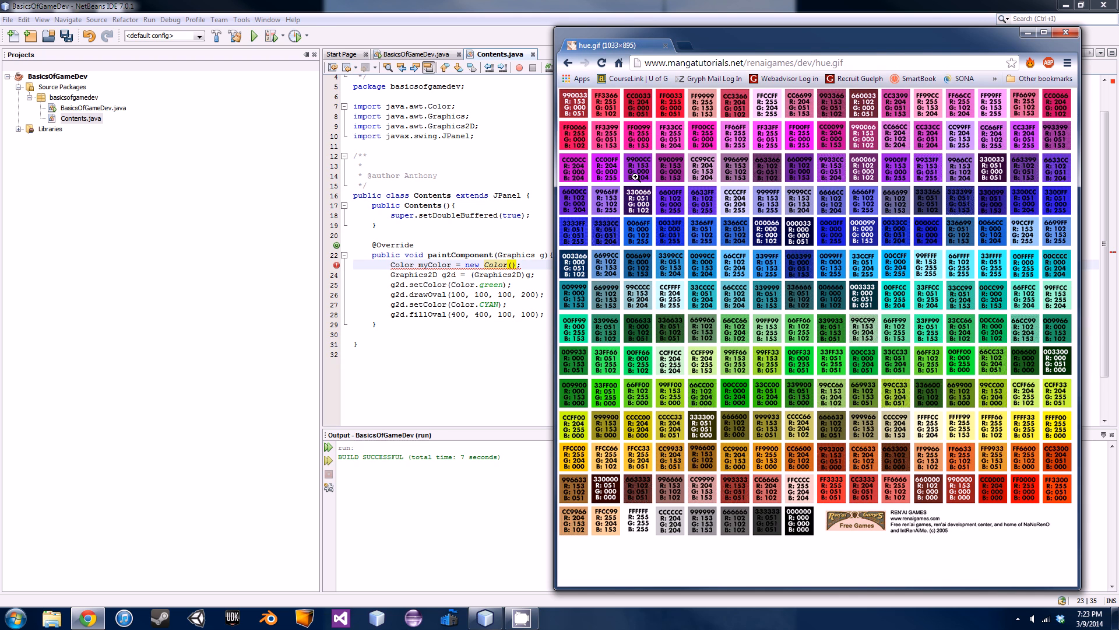
pyautogui.moveTo(750, 197)
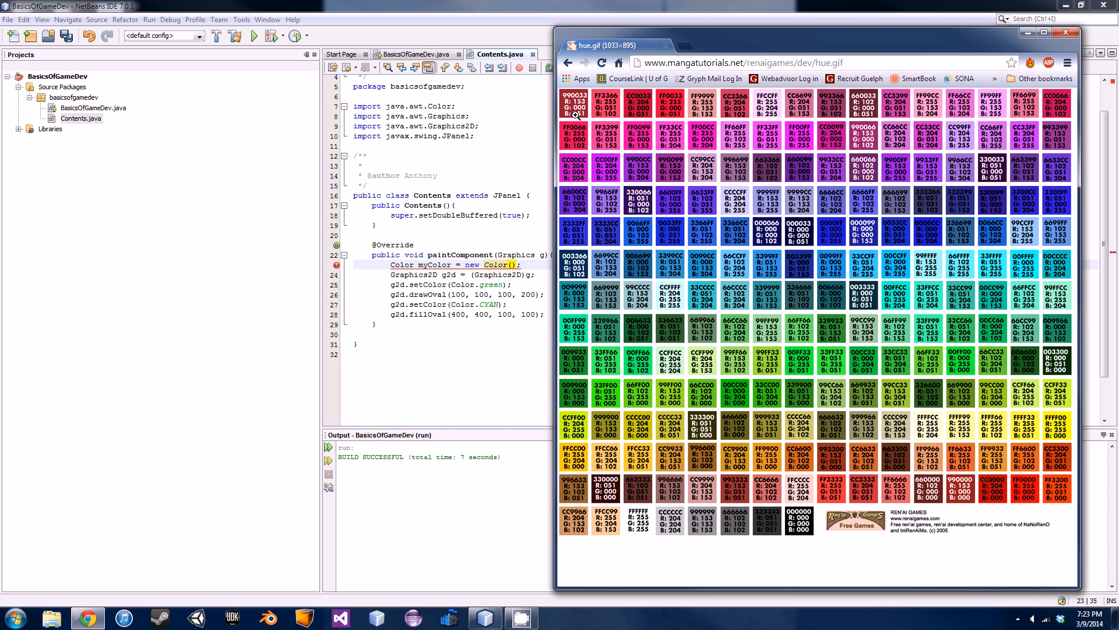
pyautogui.moveTo(838, 427)
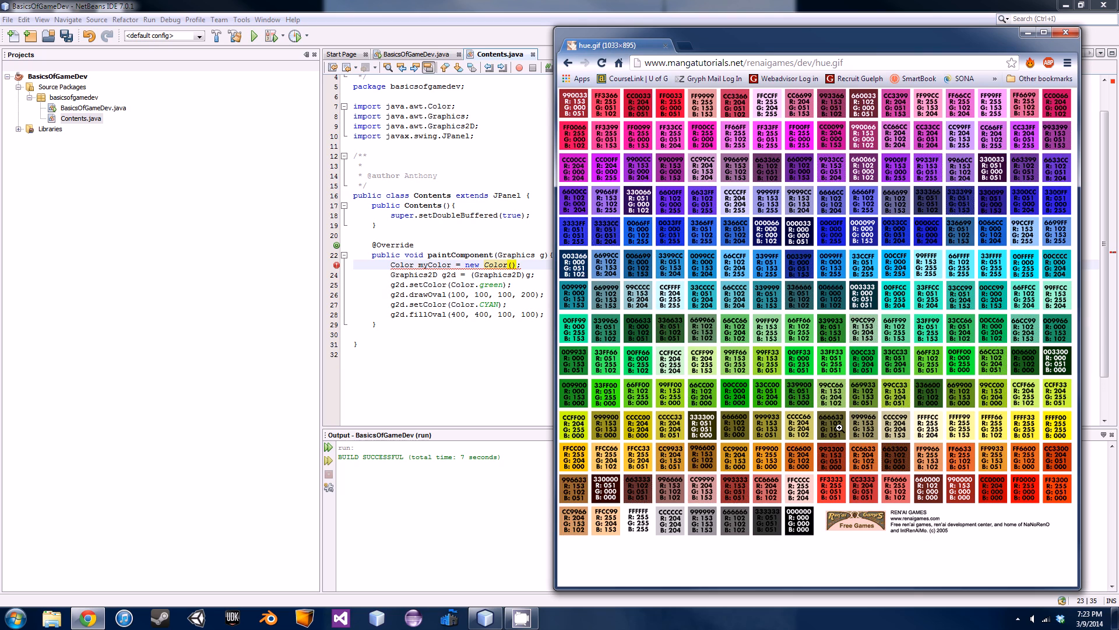
pyautogui.moveTo(764, 160)
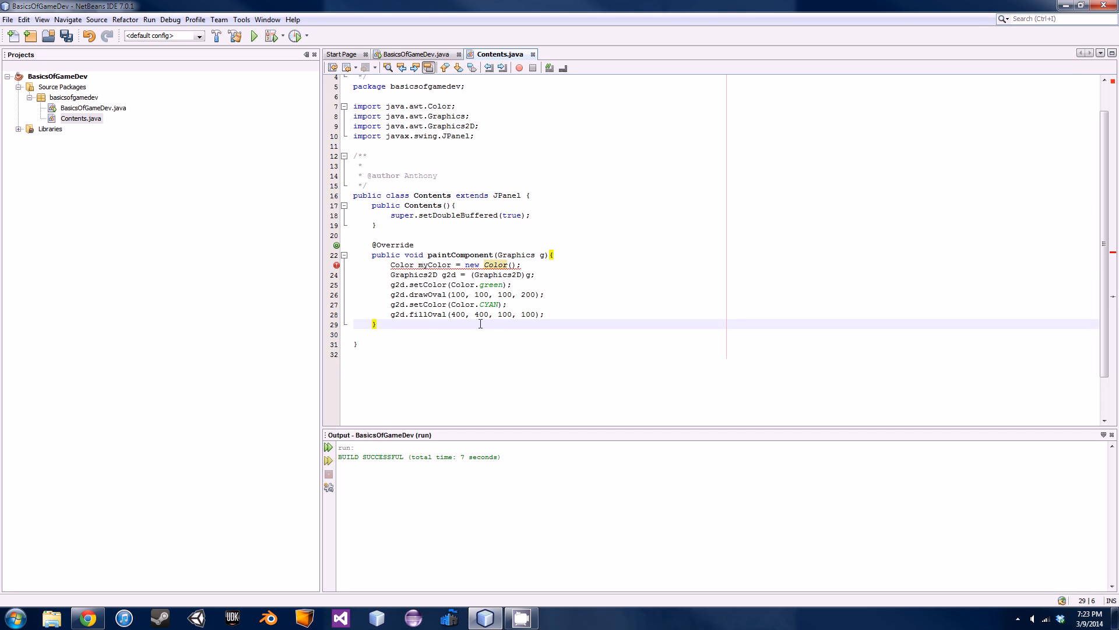
# - Define myColor as new Color(234, 23, 56)
pyautogui.write('000 -')
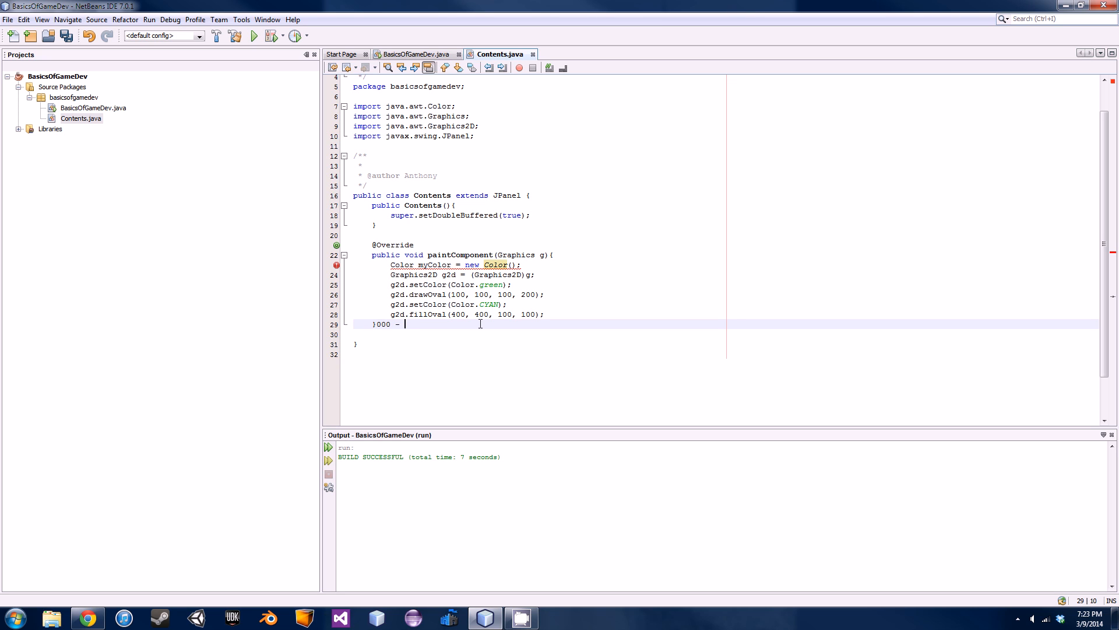
pyautogui.write('255')
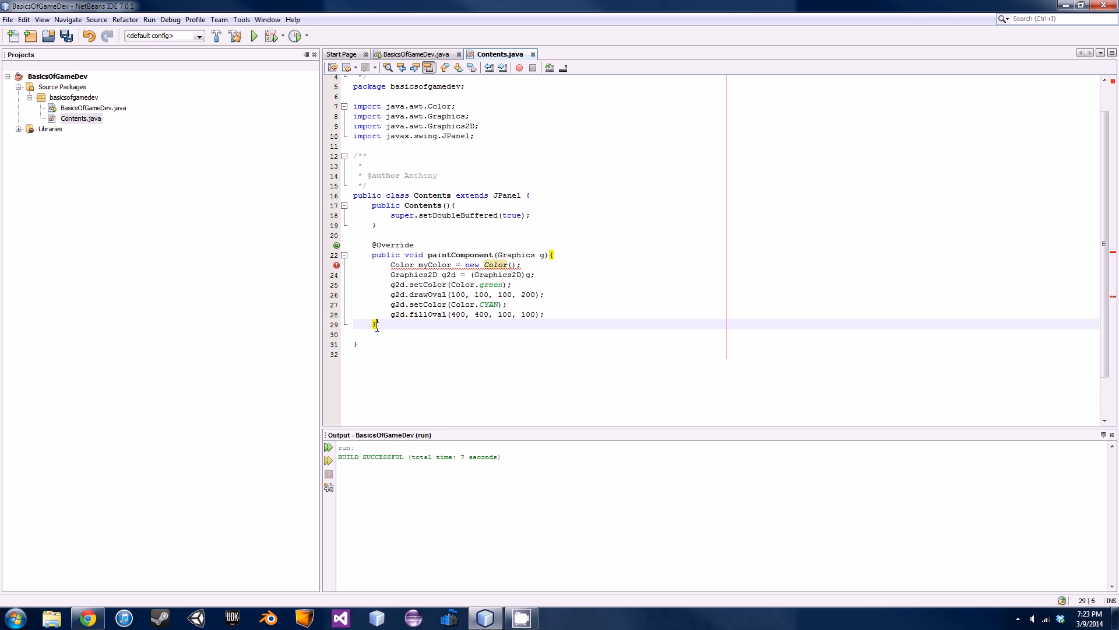
pyautogui.click(673, 262)
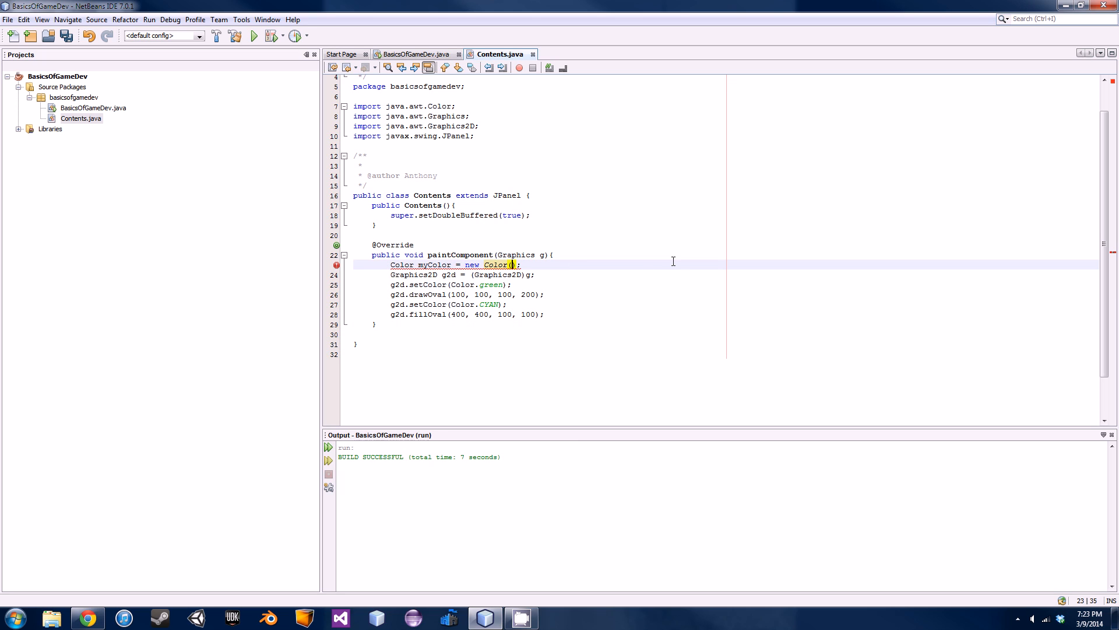
pyautogui.write('234')
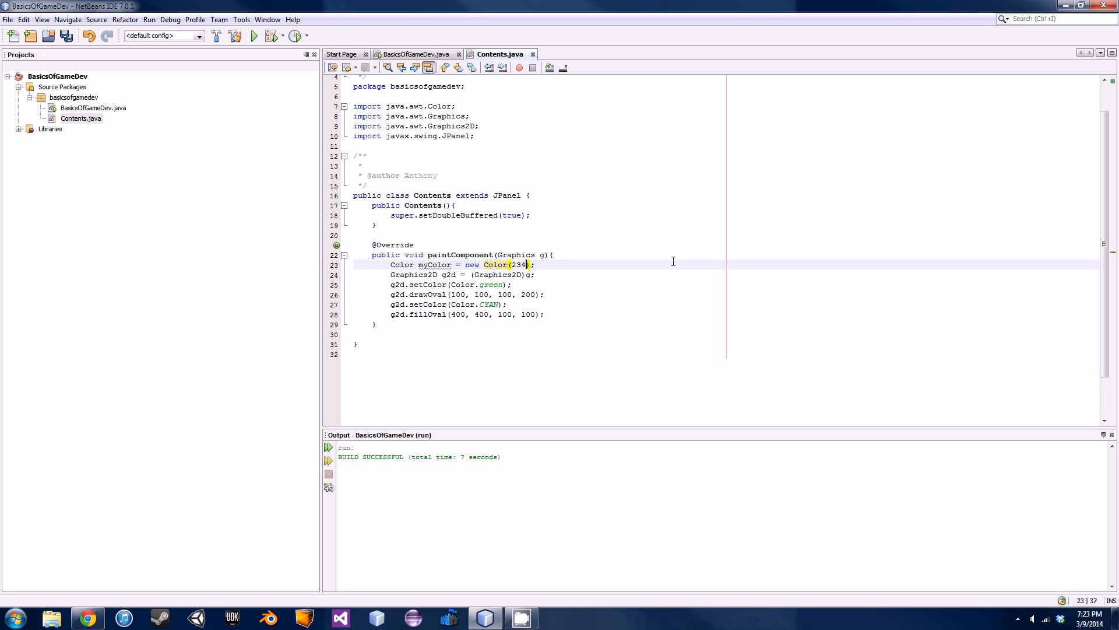
pyautogui.write(',')
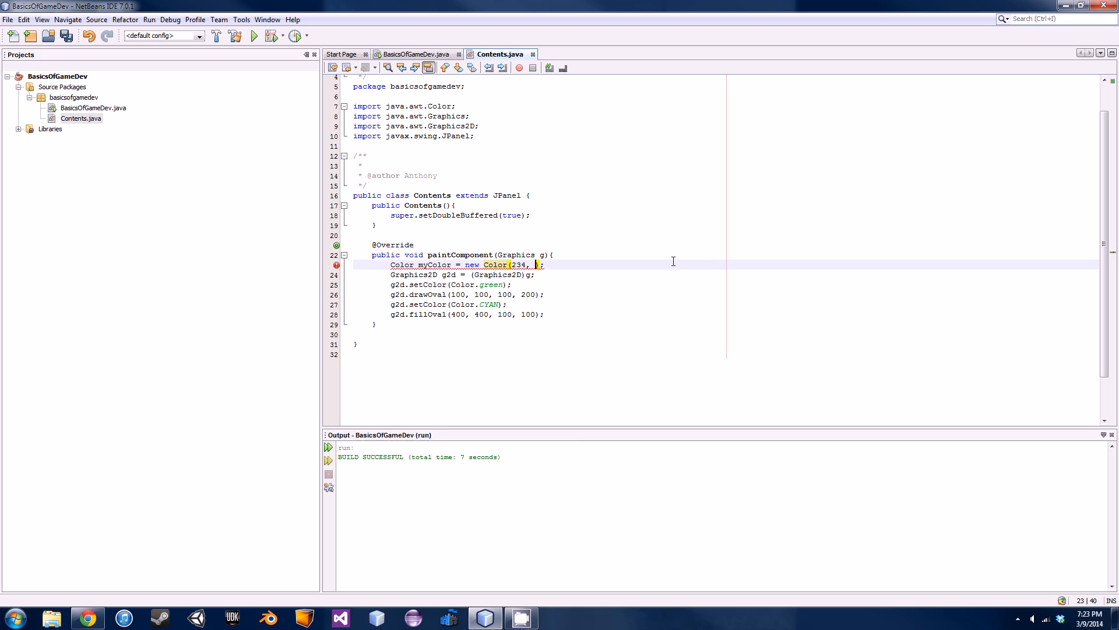
pyautogui.write('23,')
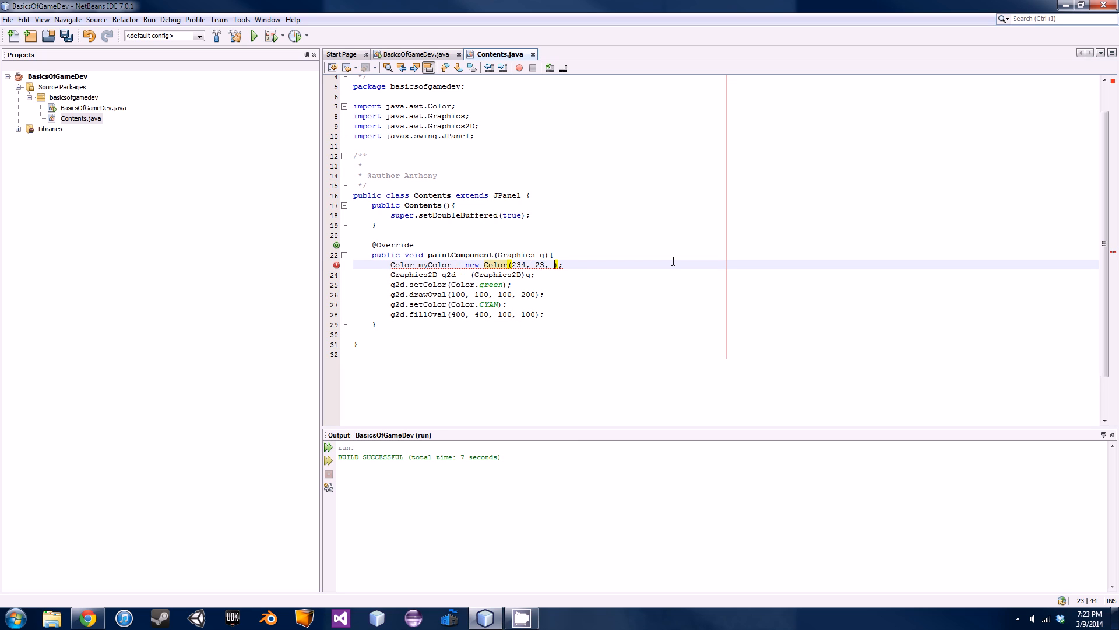
pyautogui.write('56')
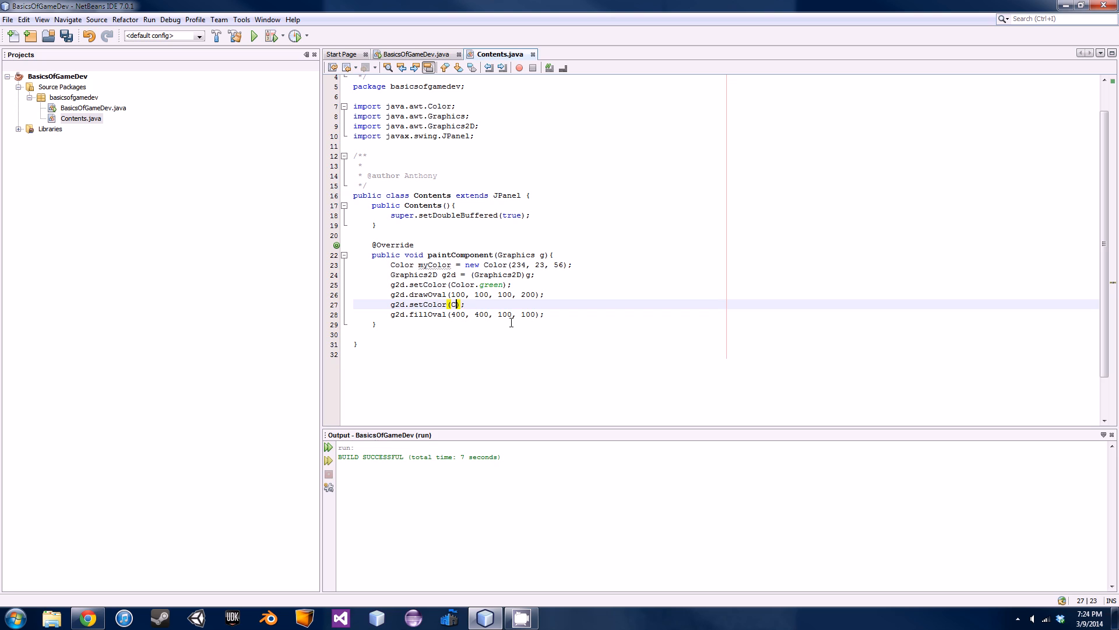
# - Replace Color.CYAN with myColor in the second setColor call and save Contents.java
pyautogui.press('BackSpace')
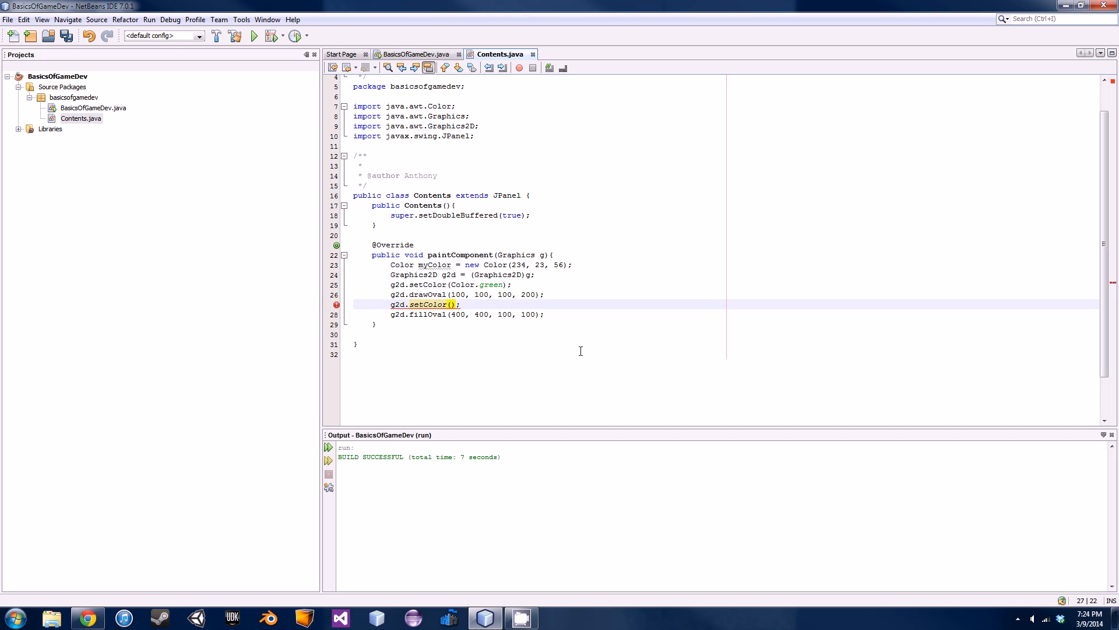
pyautogui.write('myColor')
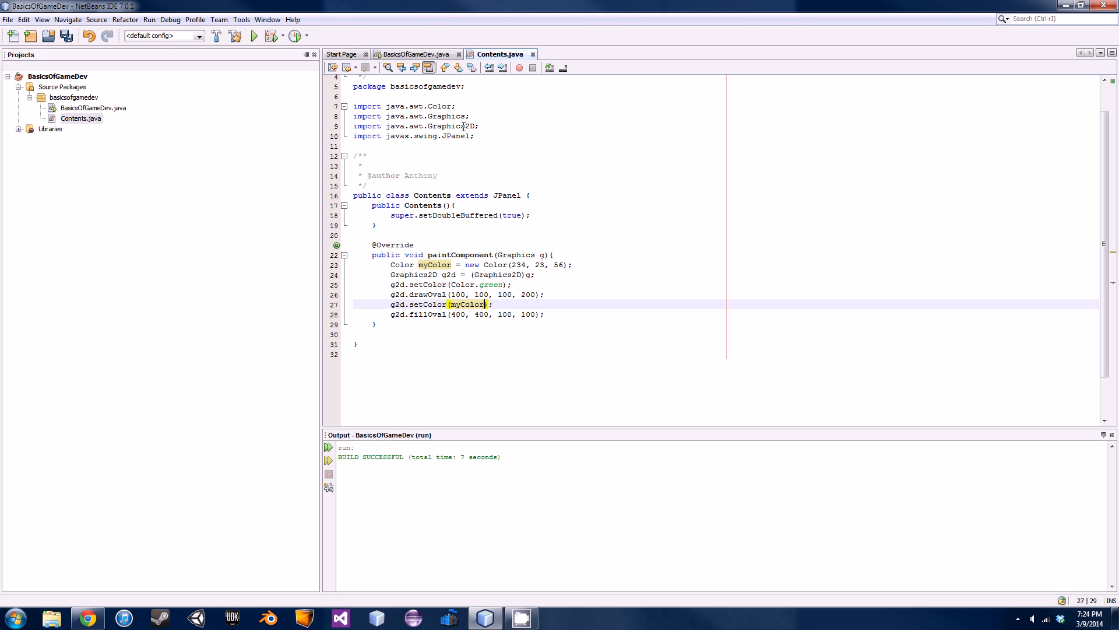
pyautogui.press('ctrl+s')
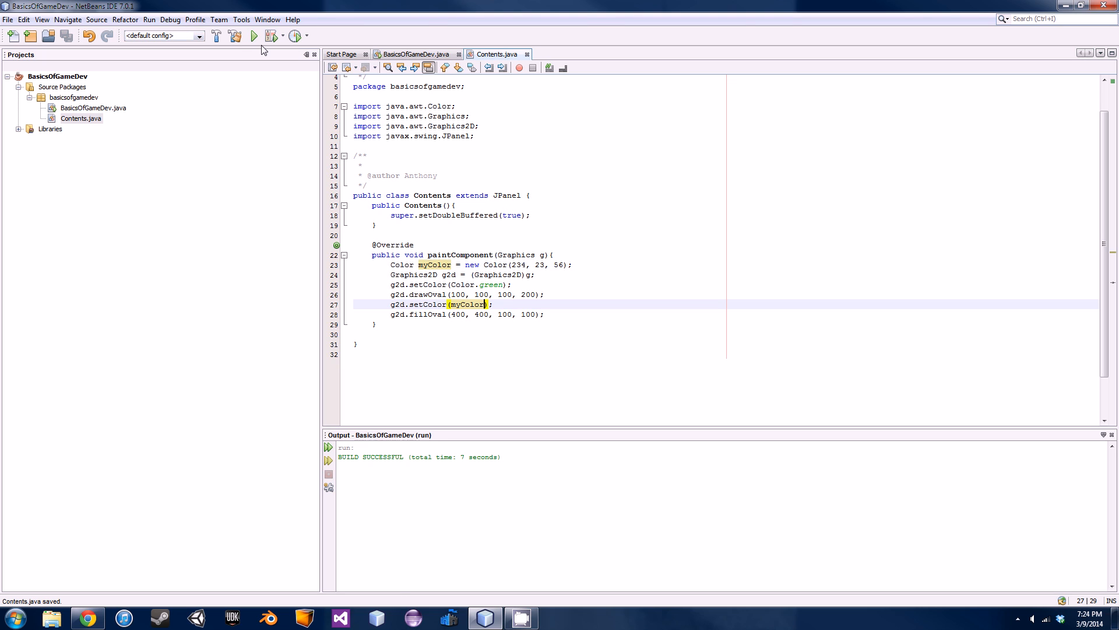
# - Run the project to view the red-pink filled circle beside the green oval
pyautogui.click(252, 36)
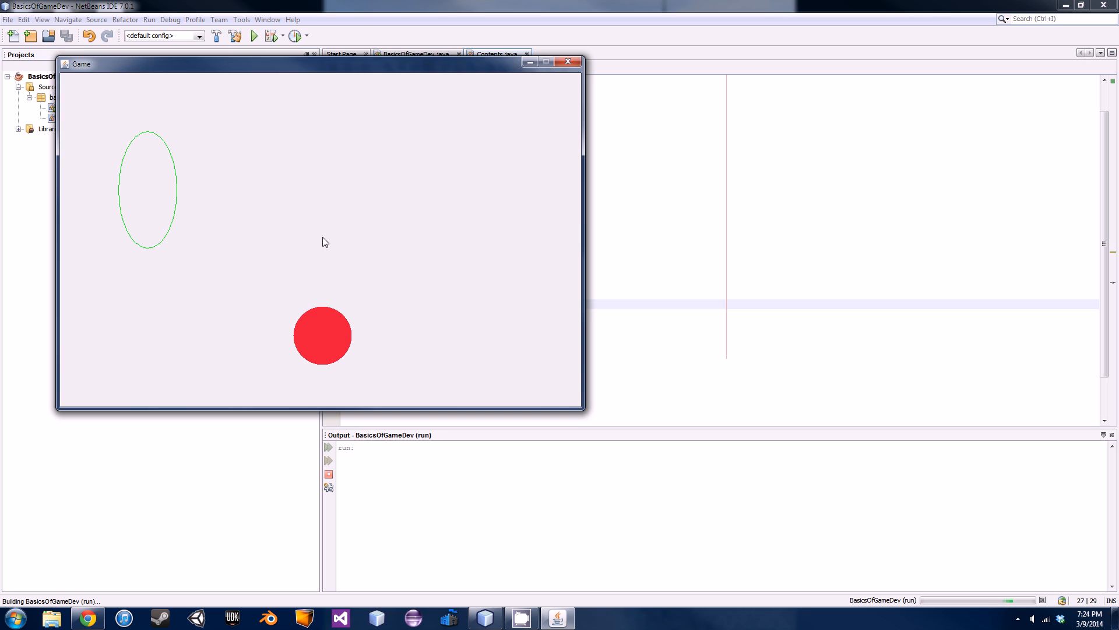
pyautogui.moveTo(384, 347)
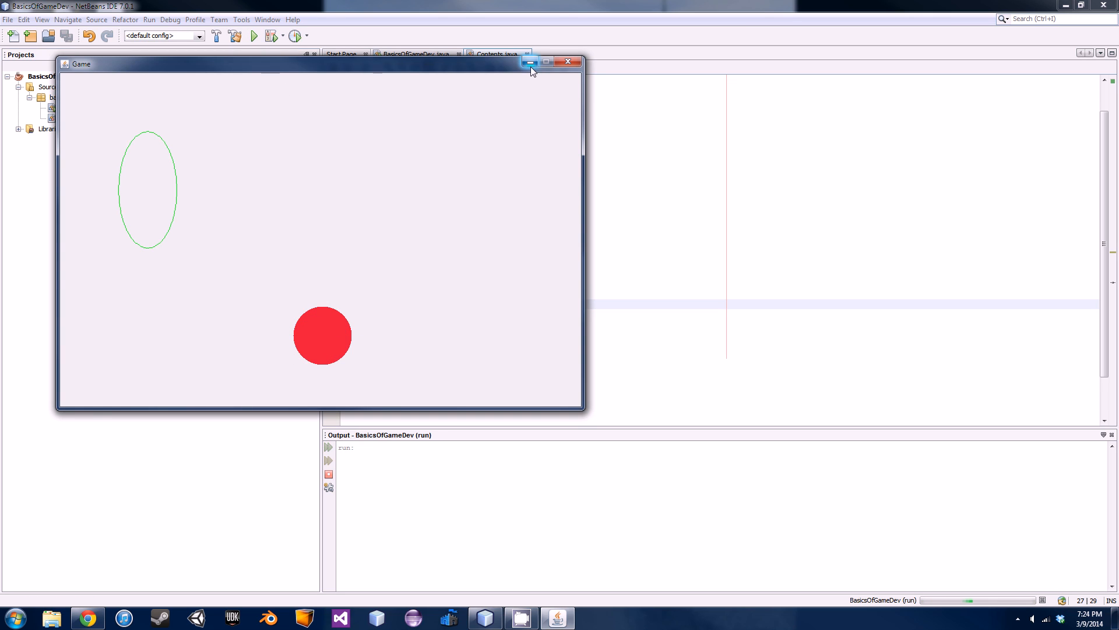
pyautogui.moveTo(530, 62)
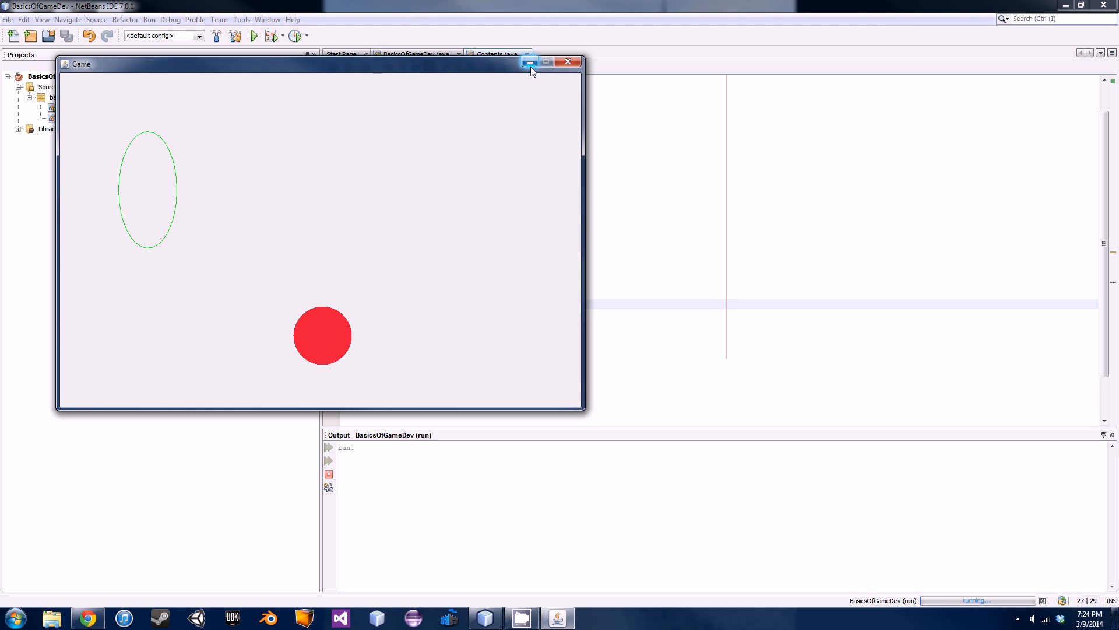
pyautogui.moveTo(570, 64)
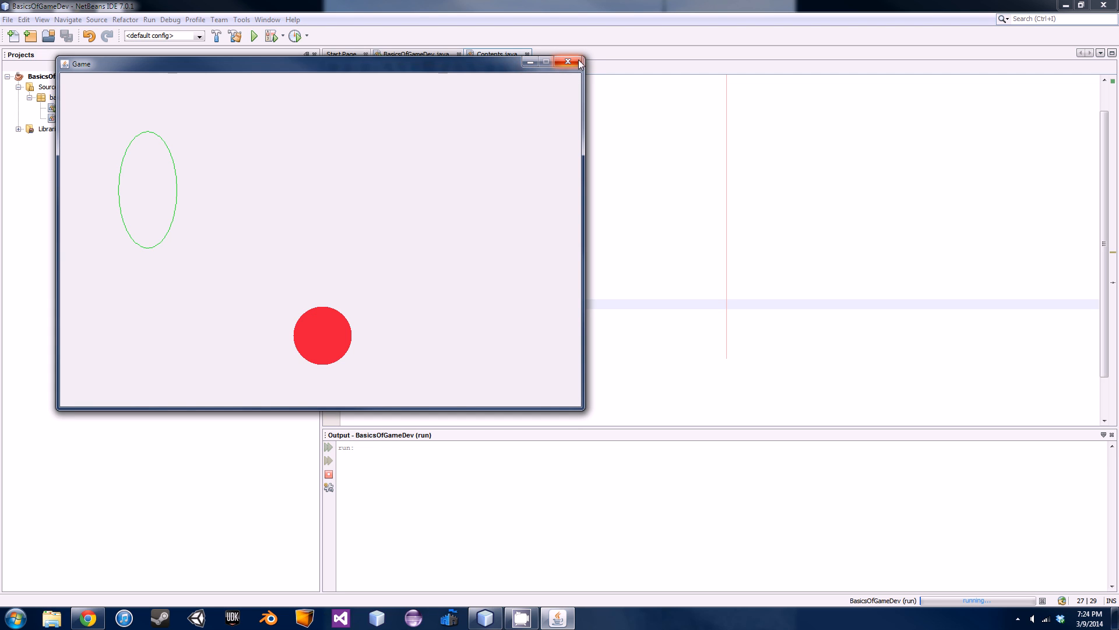
pyautogui.moveTo(568, 64)
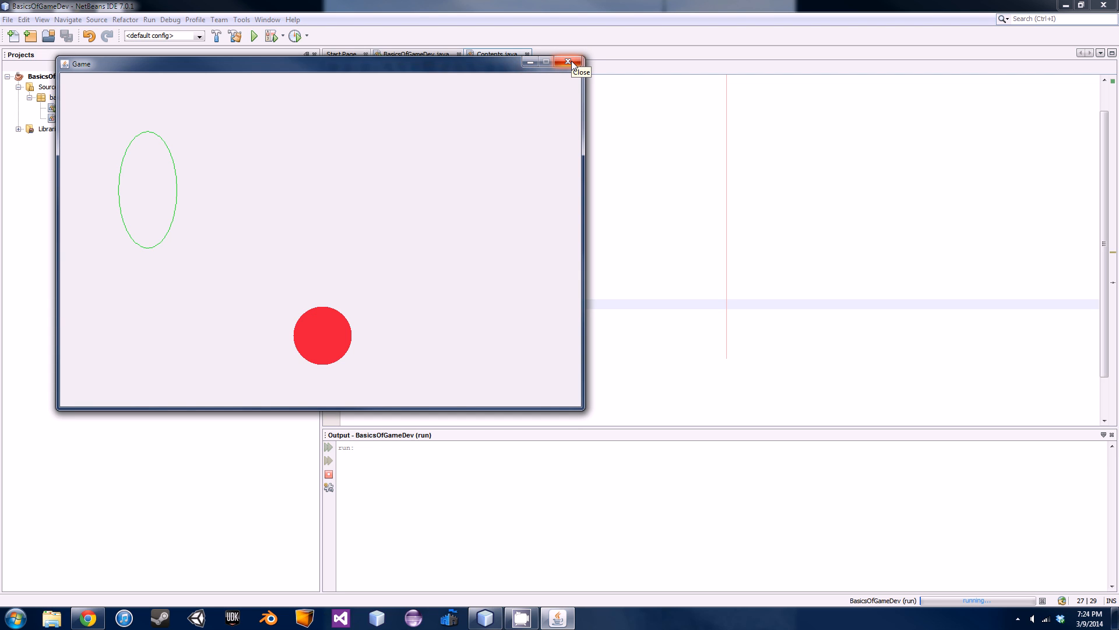